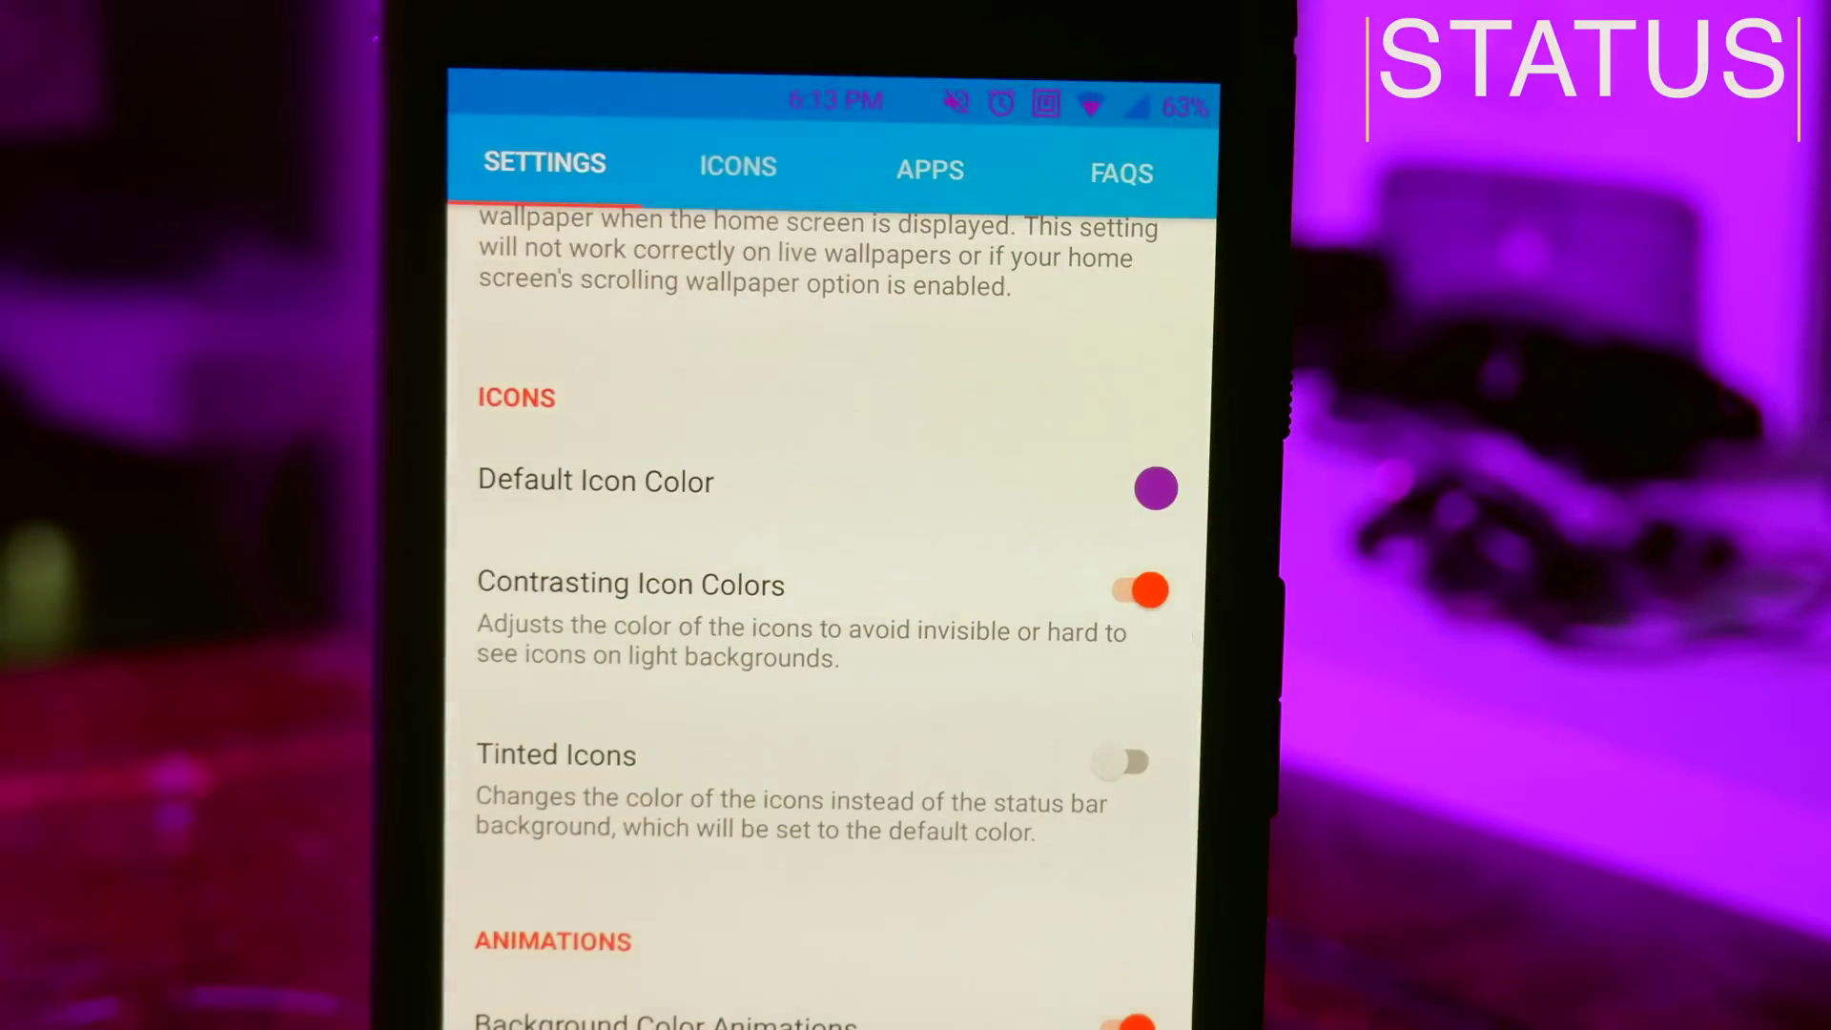
# Step: Browse Status's Settings and Icons tabs and open the notification icon Alignment dialog
pyautogui.click(1155, 489)
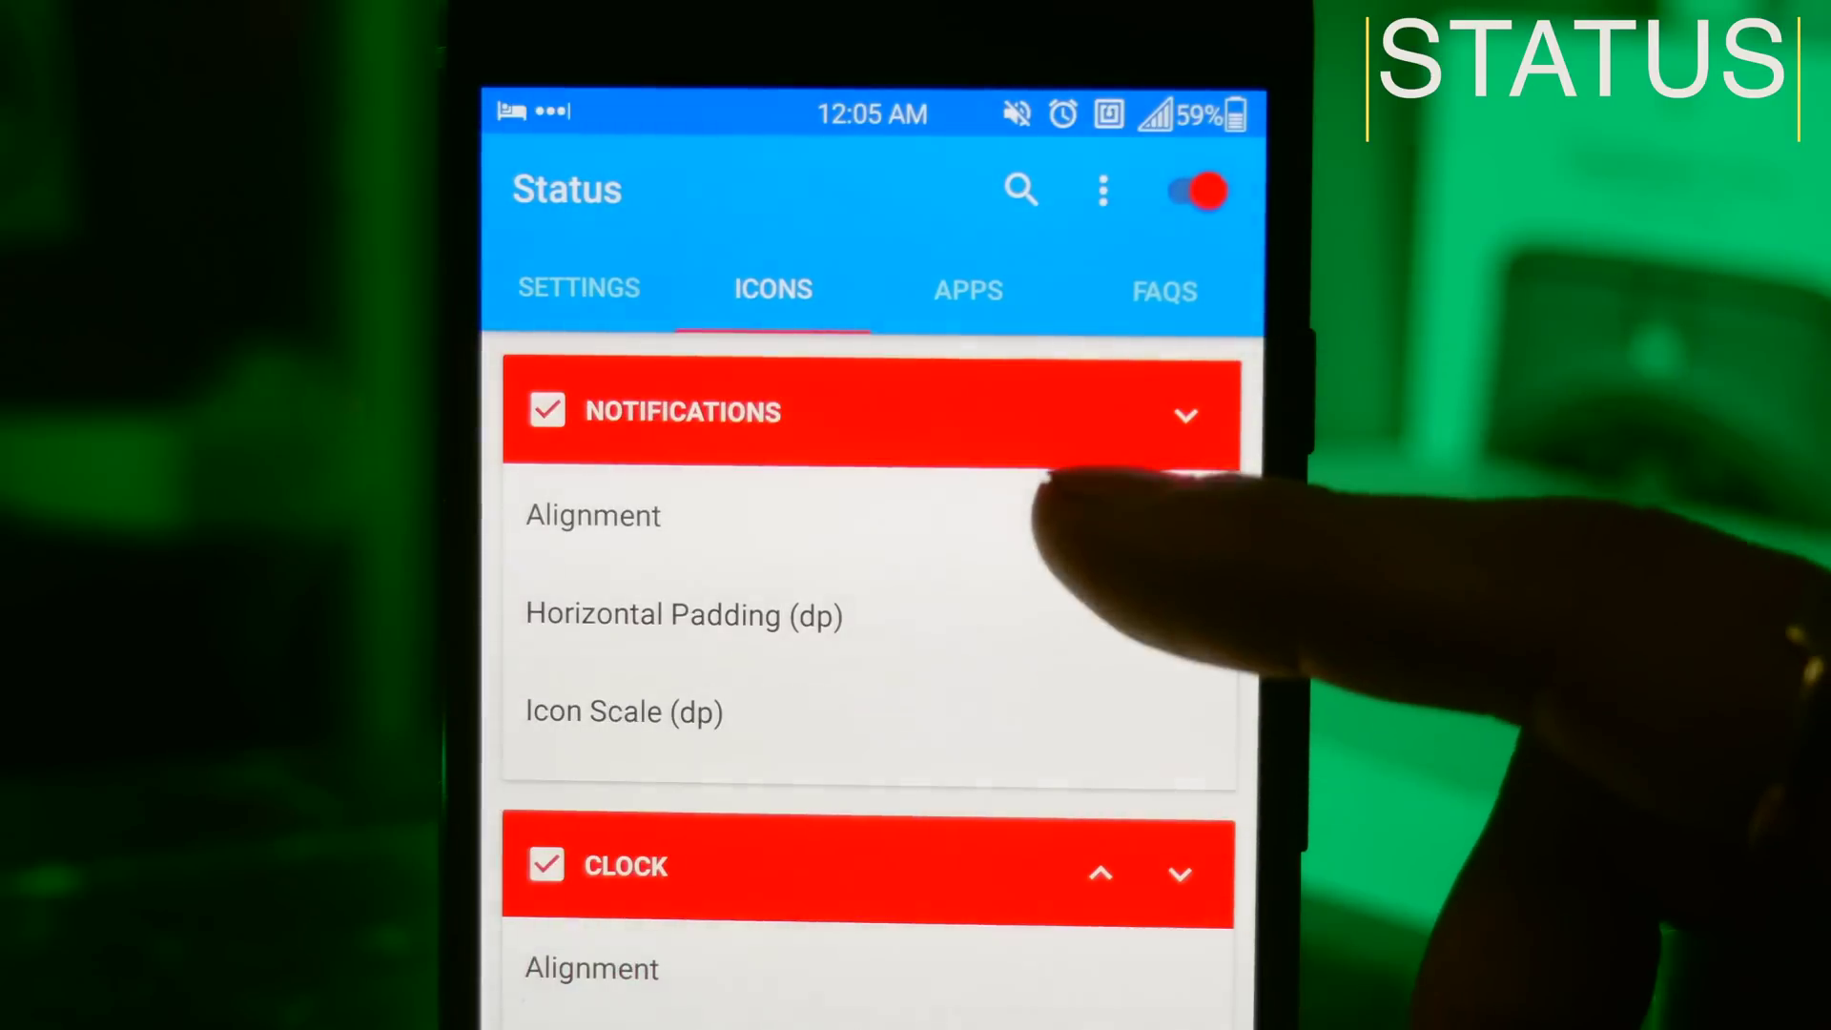
pyautogui.click(592, 516)
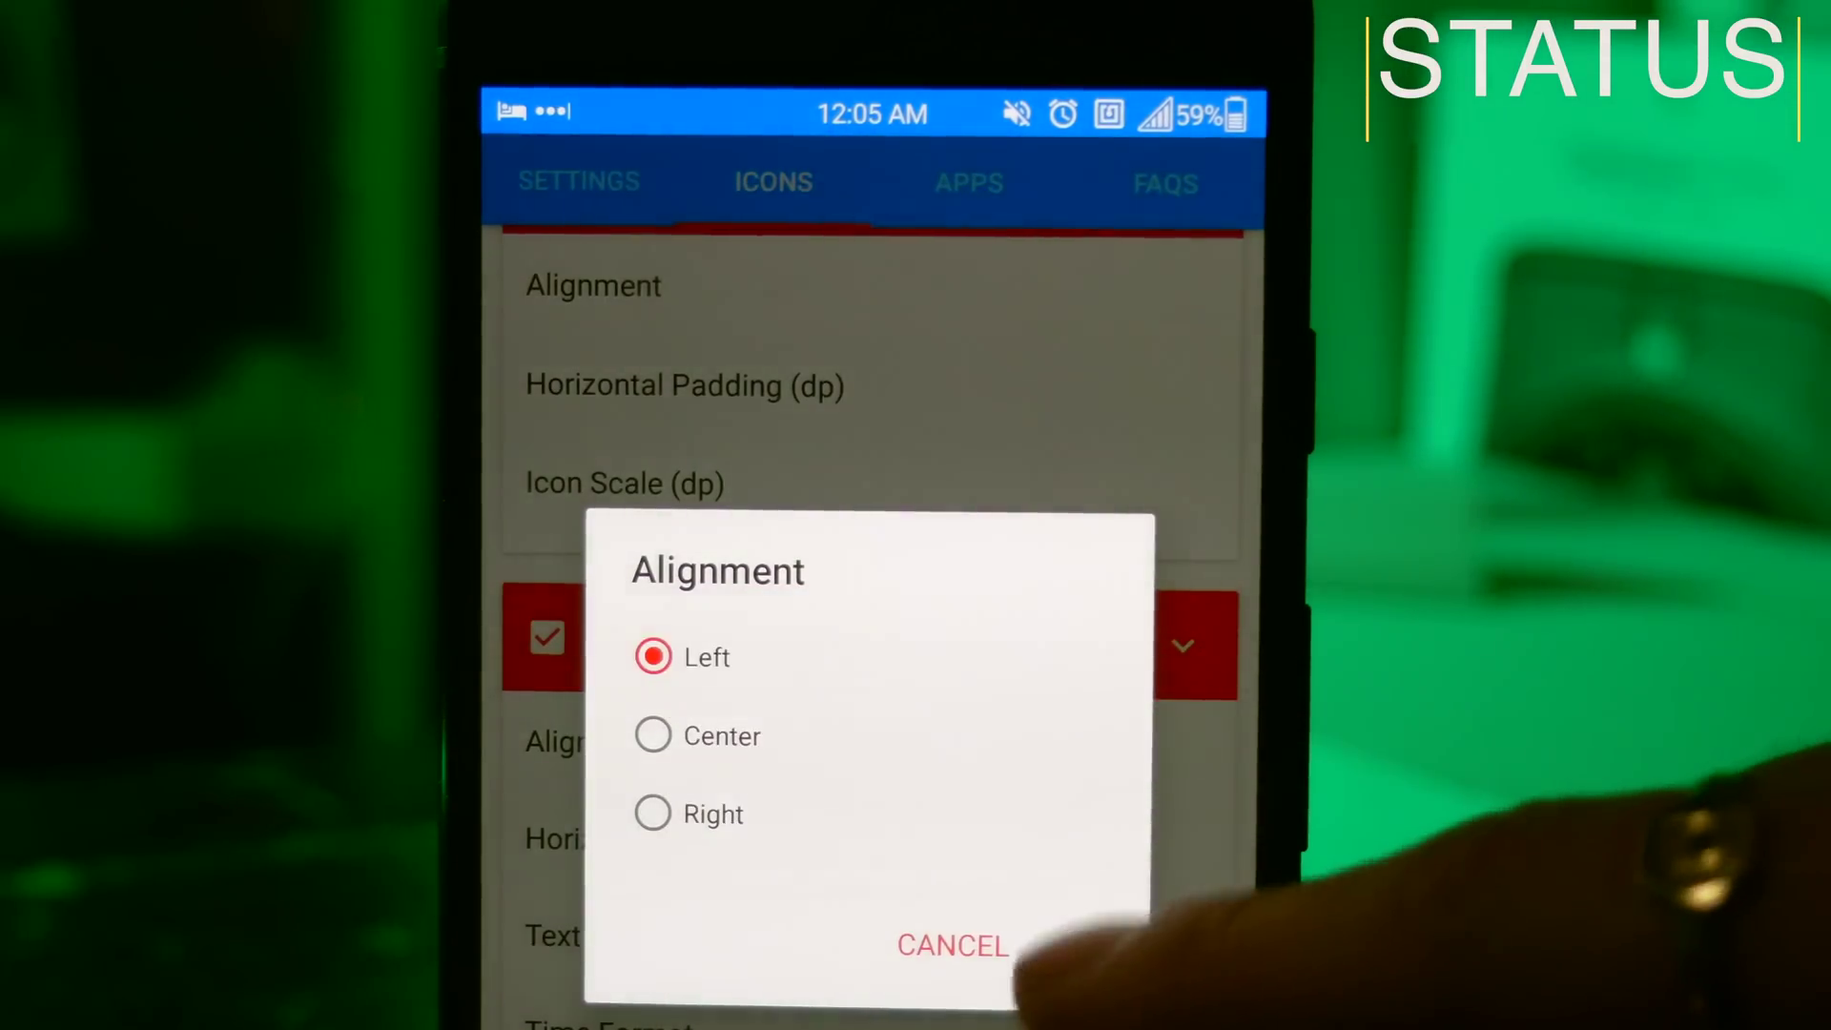
pyautogui.click(950, 946)
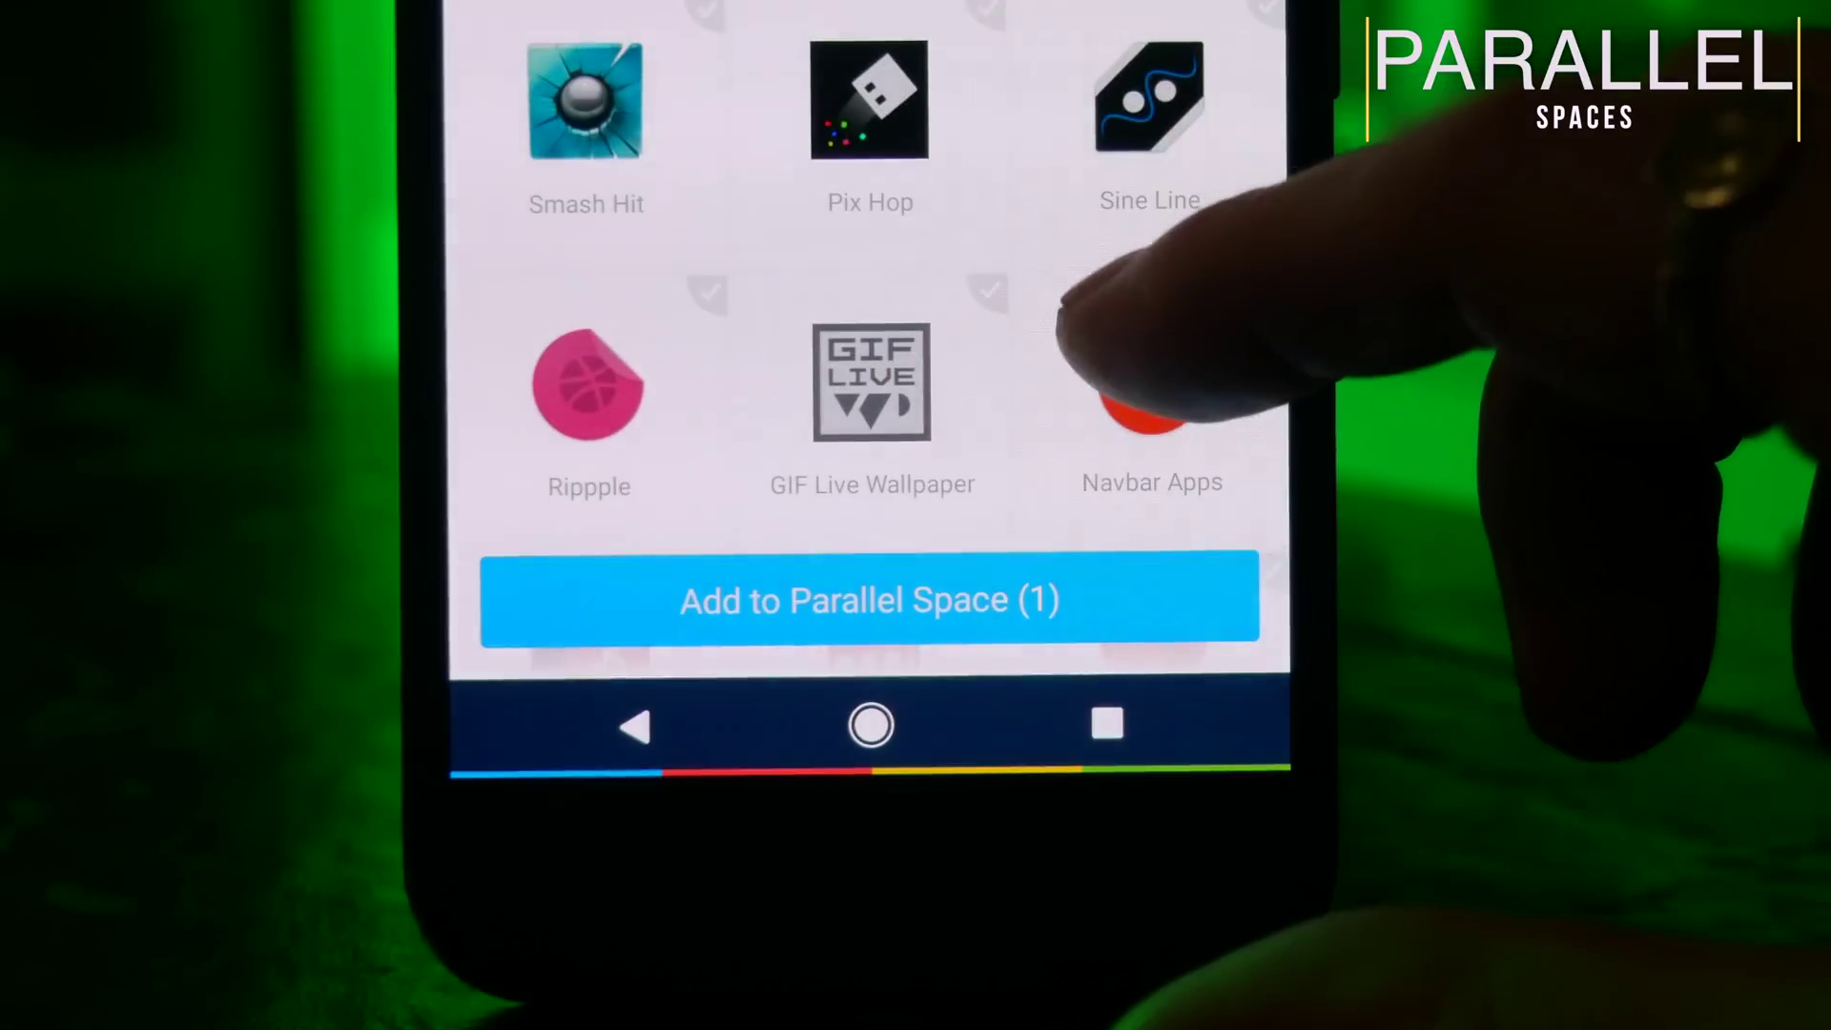
# Step: Select an app, add it to Parallel Space, and view the cloned apps grid
pyautogui.click(869, 600)
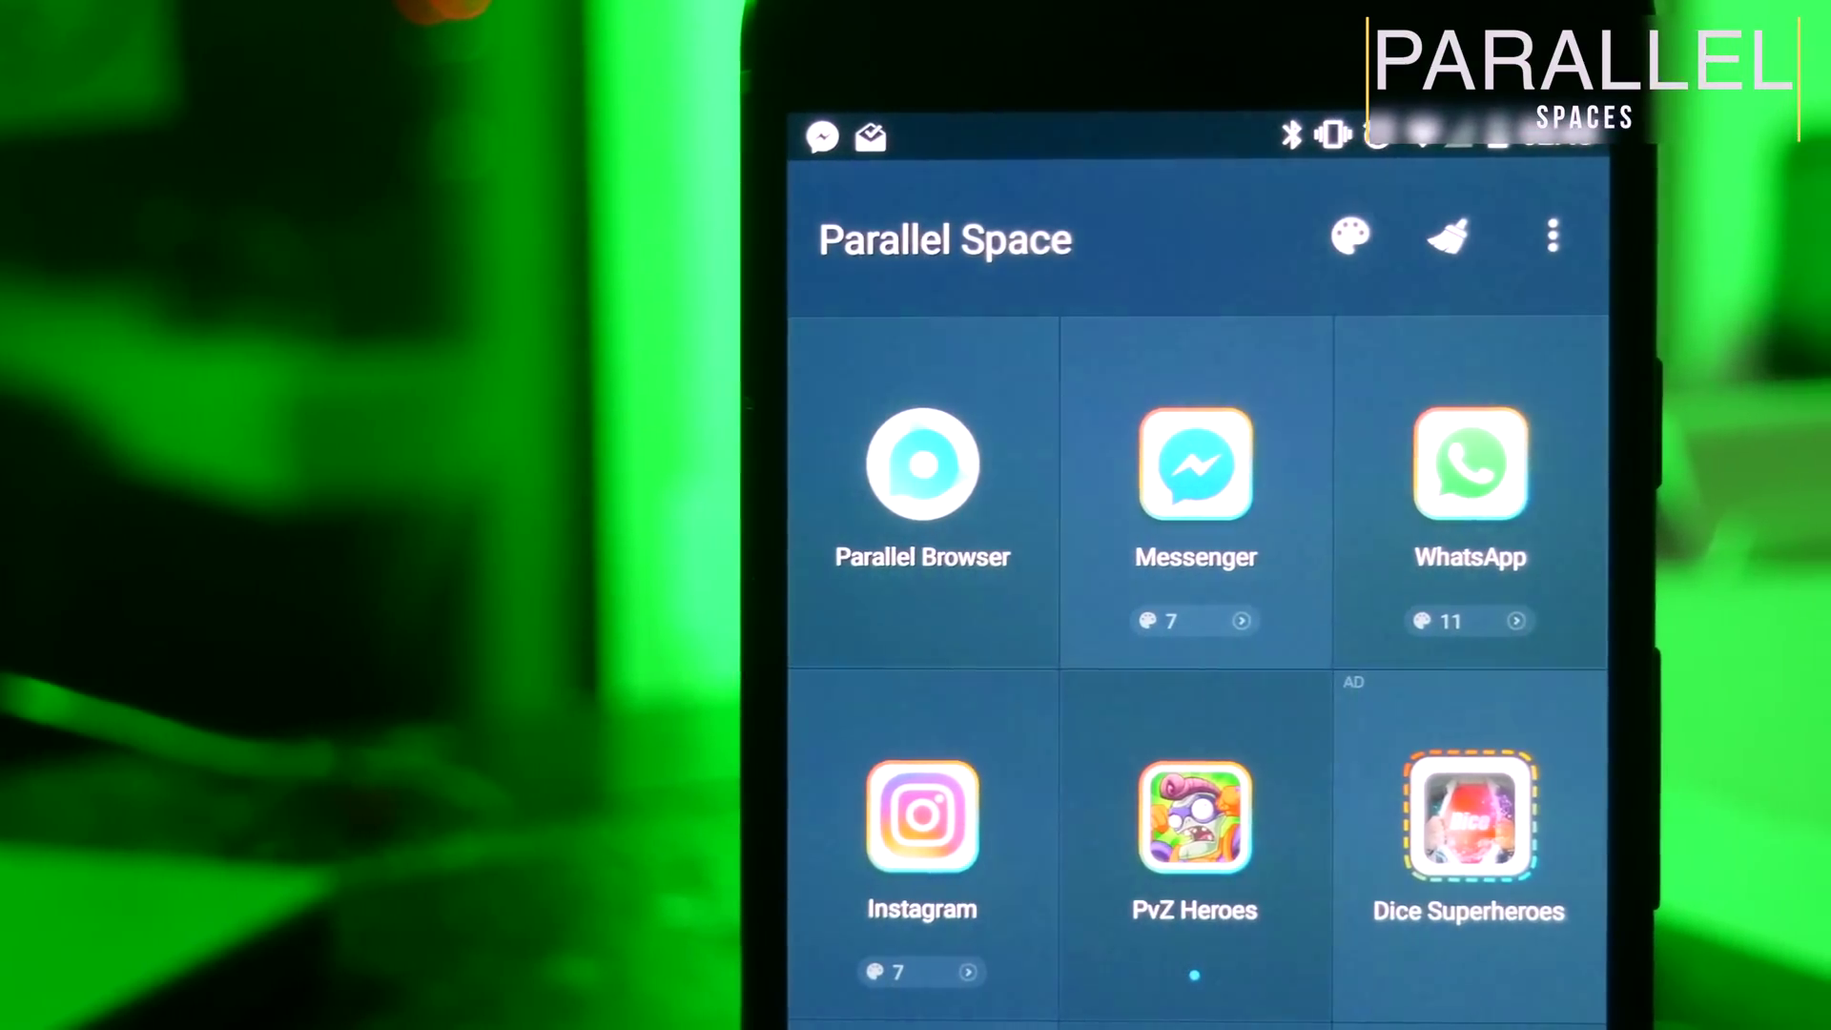
pyautogui.click(1195, 821)
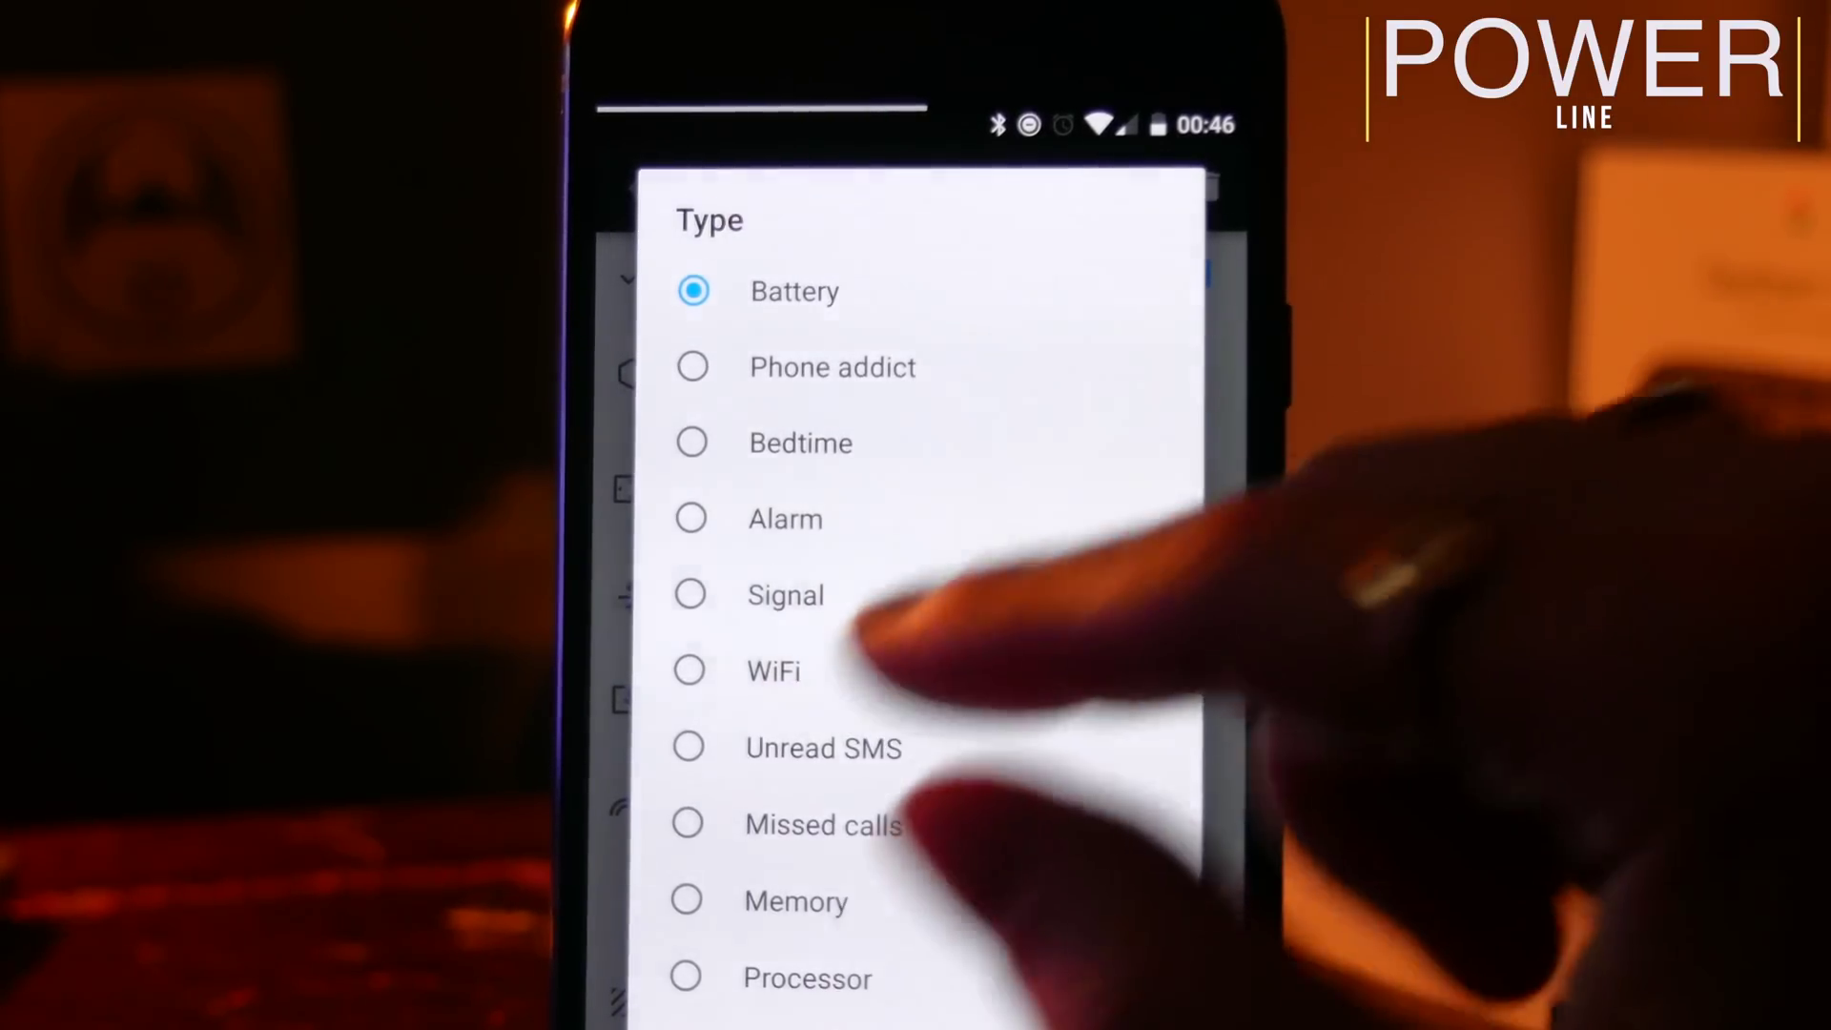
# Step: Open a Powerline's Type list showing battery, alarm, WiFi and memory indicators
pyautogui.click(799, 900)
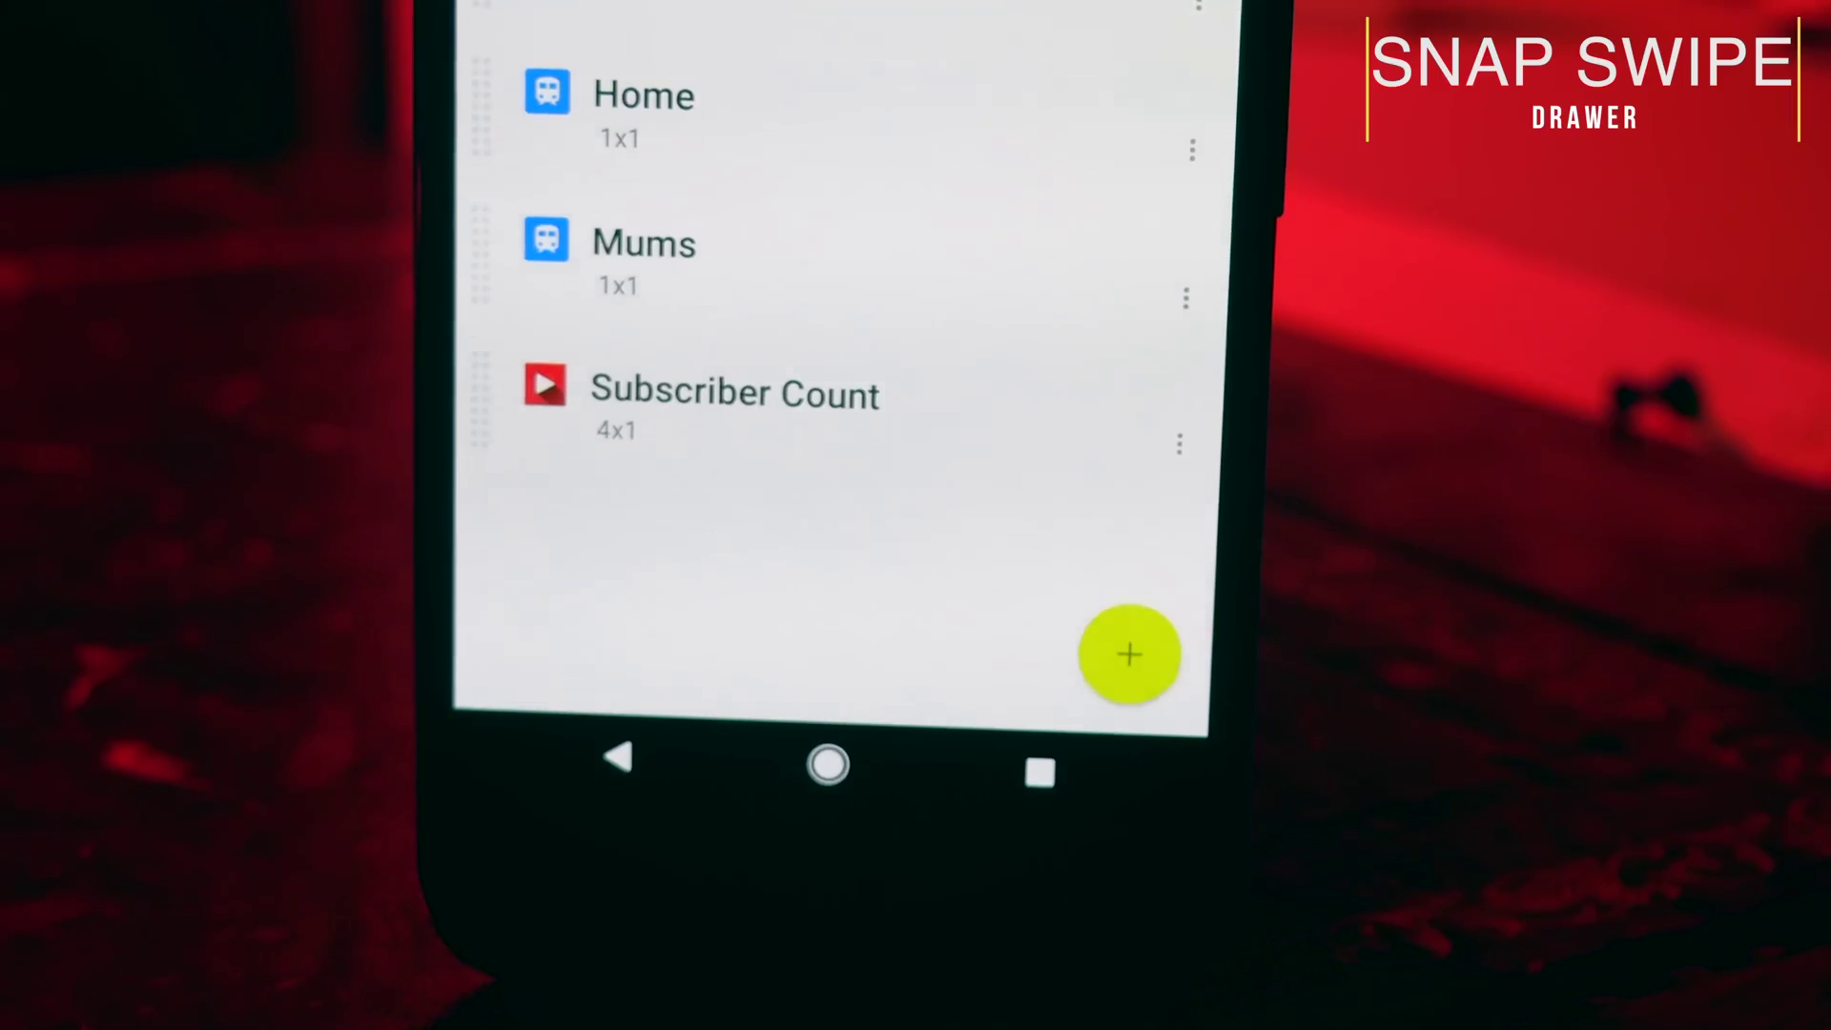
# Step: Show Snap Swipe Drawer's widget list with Home, Mums and Subscriber Count
pyautogui.click(1129, 655)
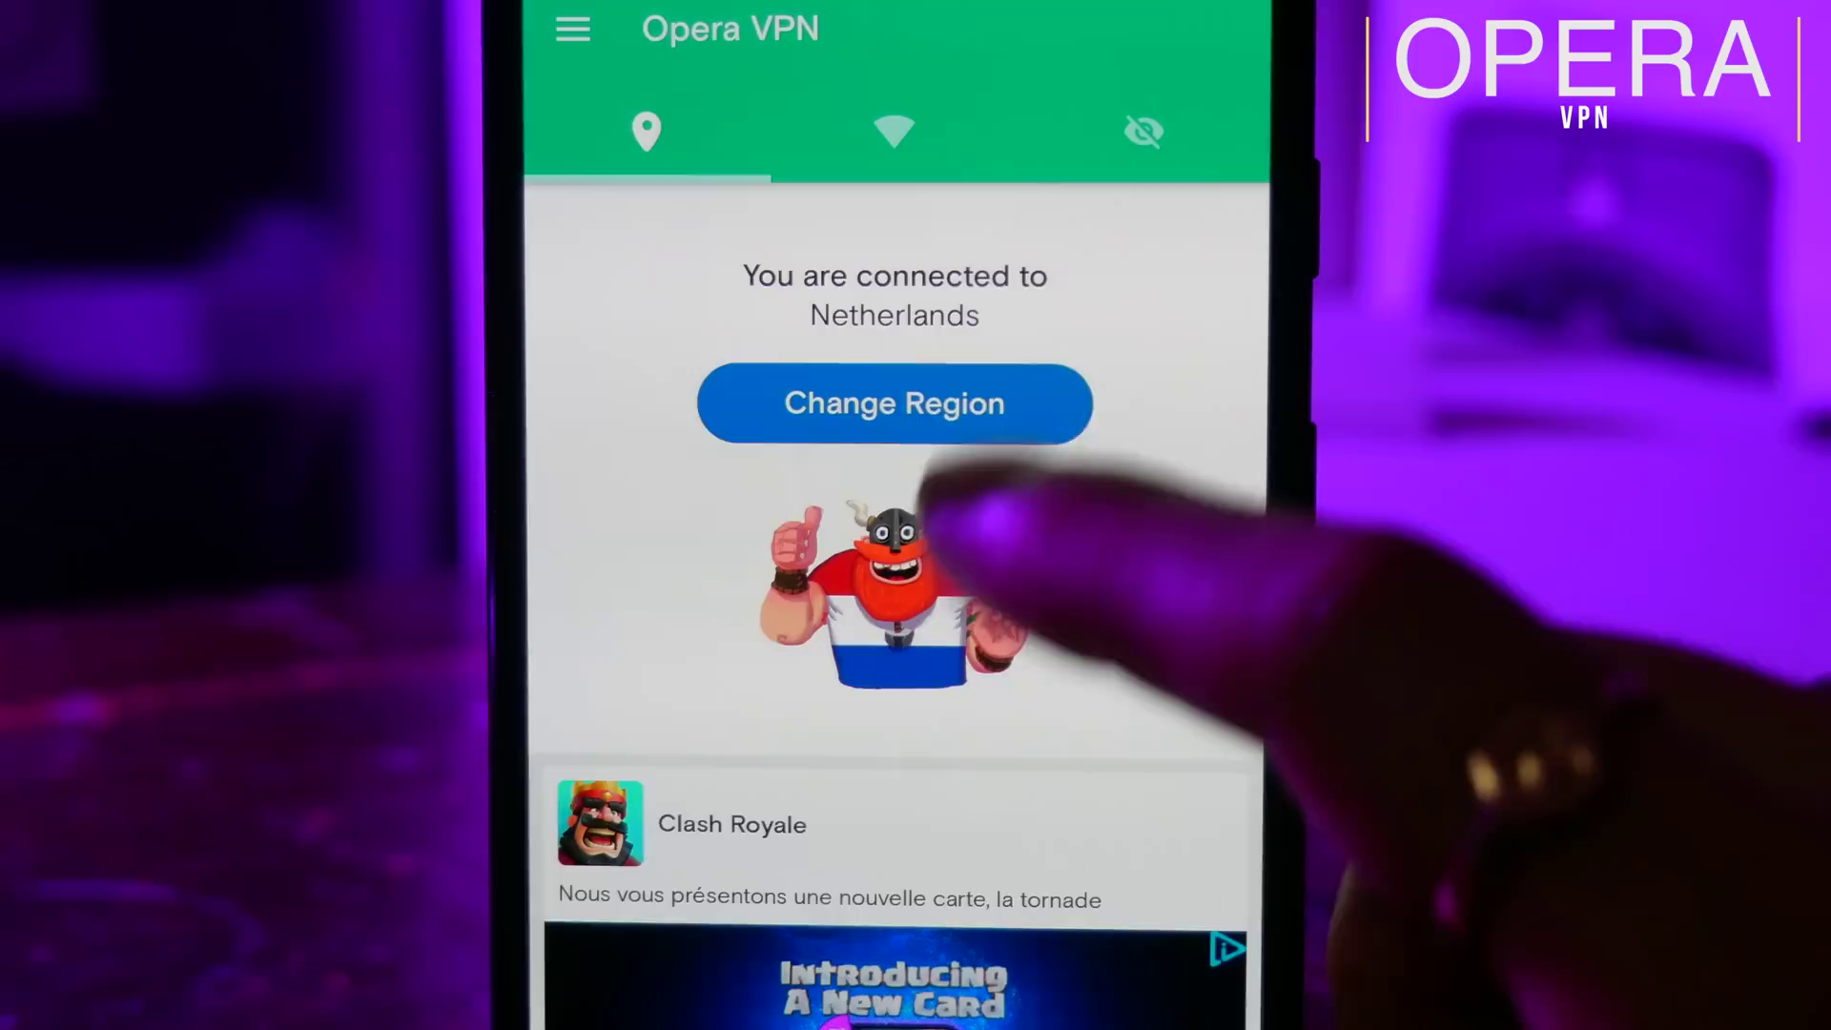
# Step: Change the Opera VPN region to Netherlands so it shows connected
pyautogui.click(892, 403)
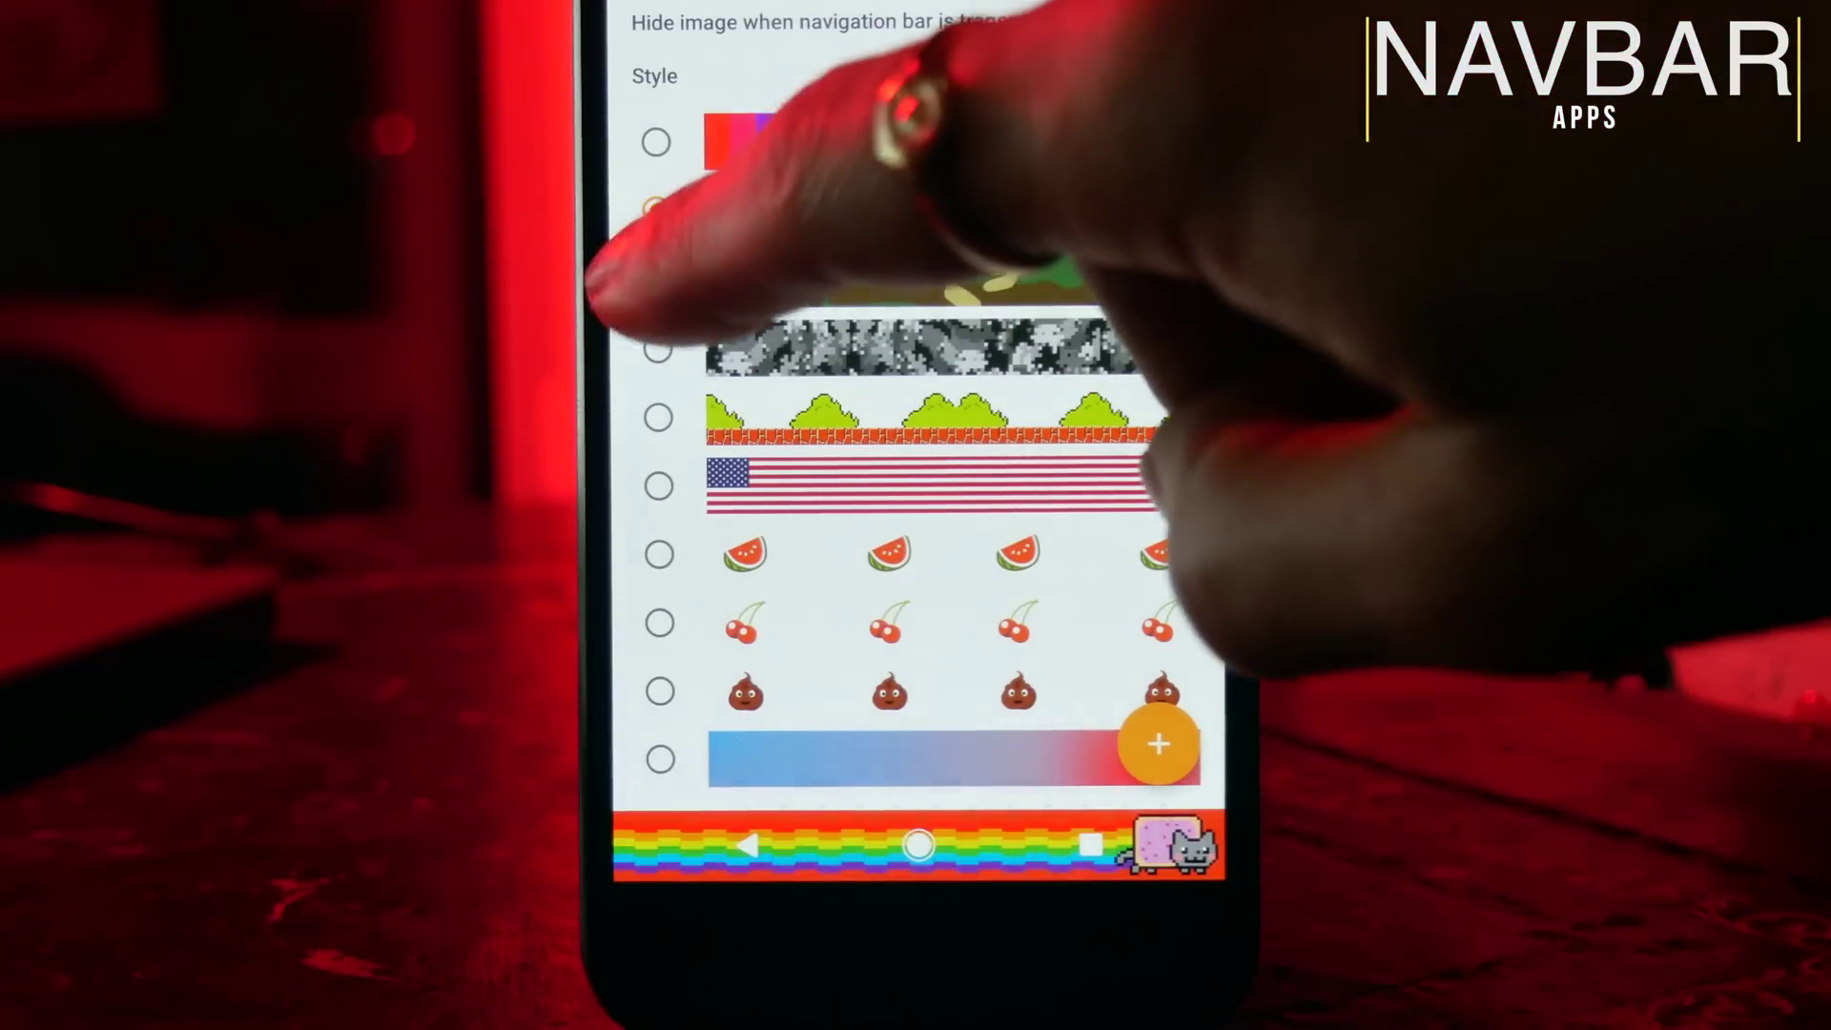
# Step: Choose the yellow Pikachu image under Navbar Apps' Custom Images style list
pyautogui.click(657, 417)
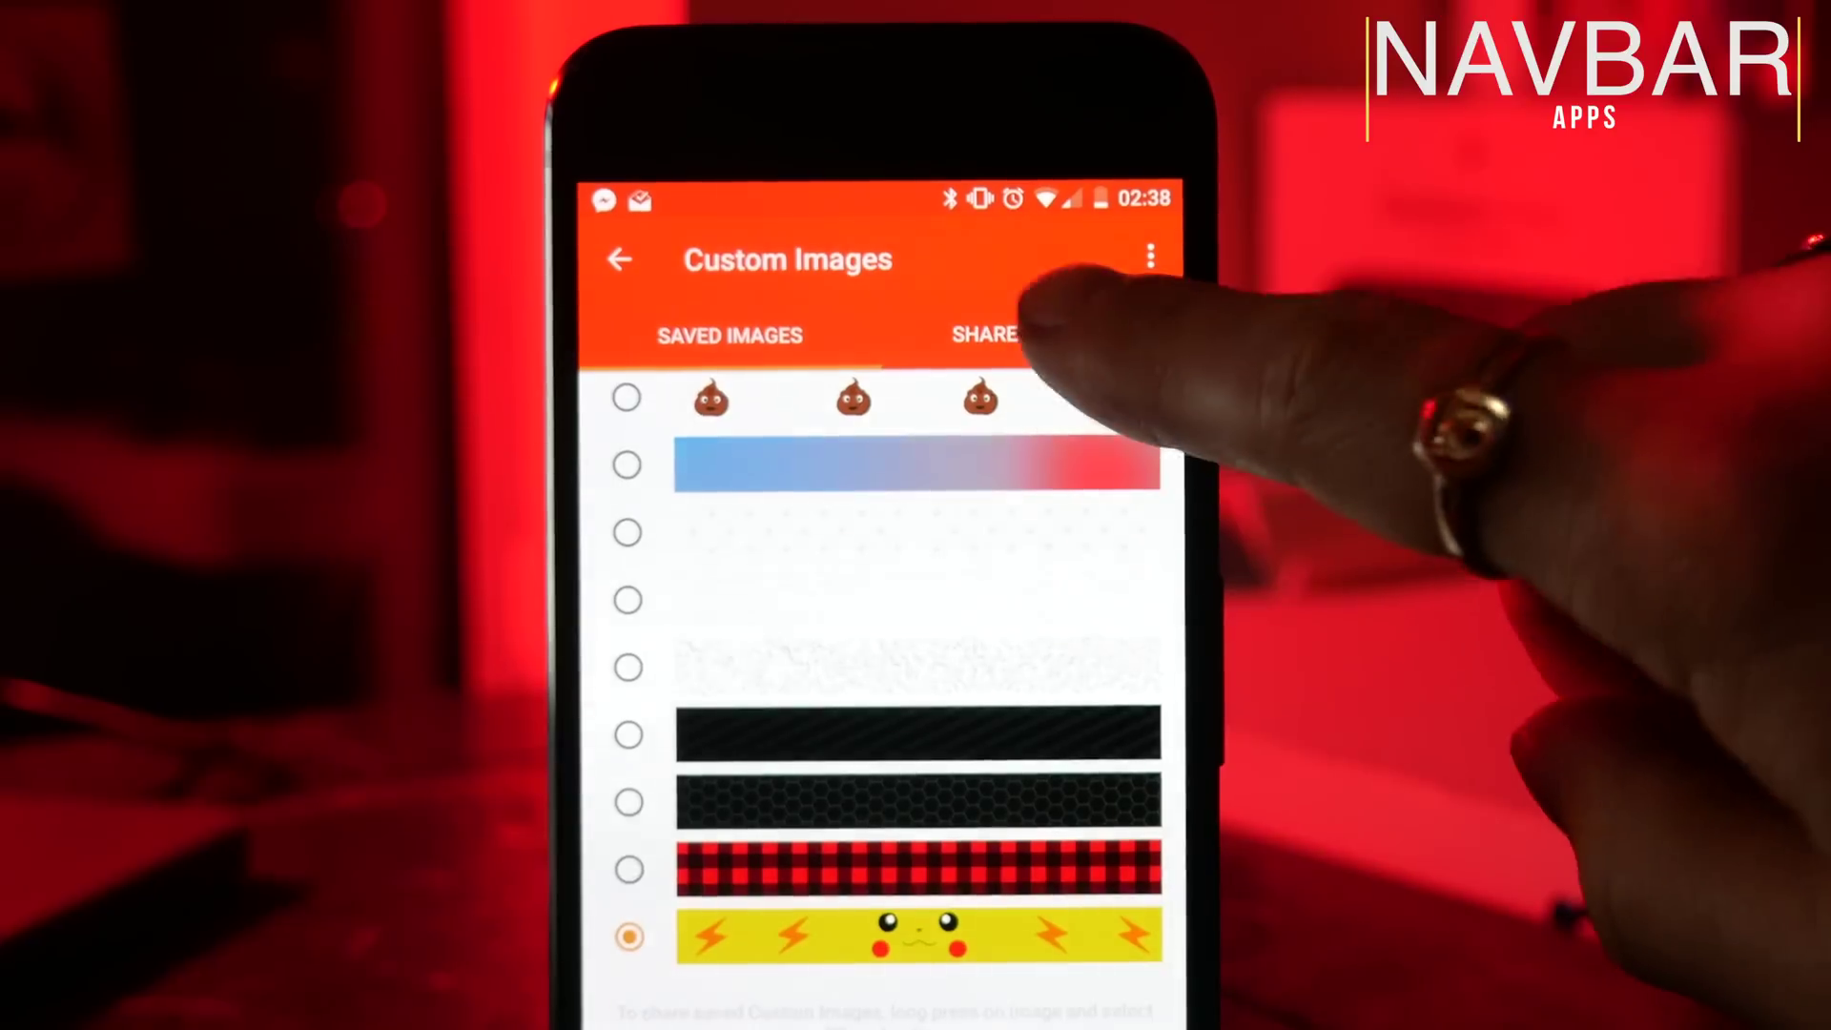
pyautogui.click(984, 335)
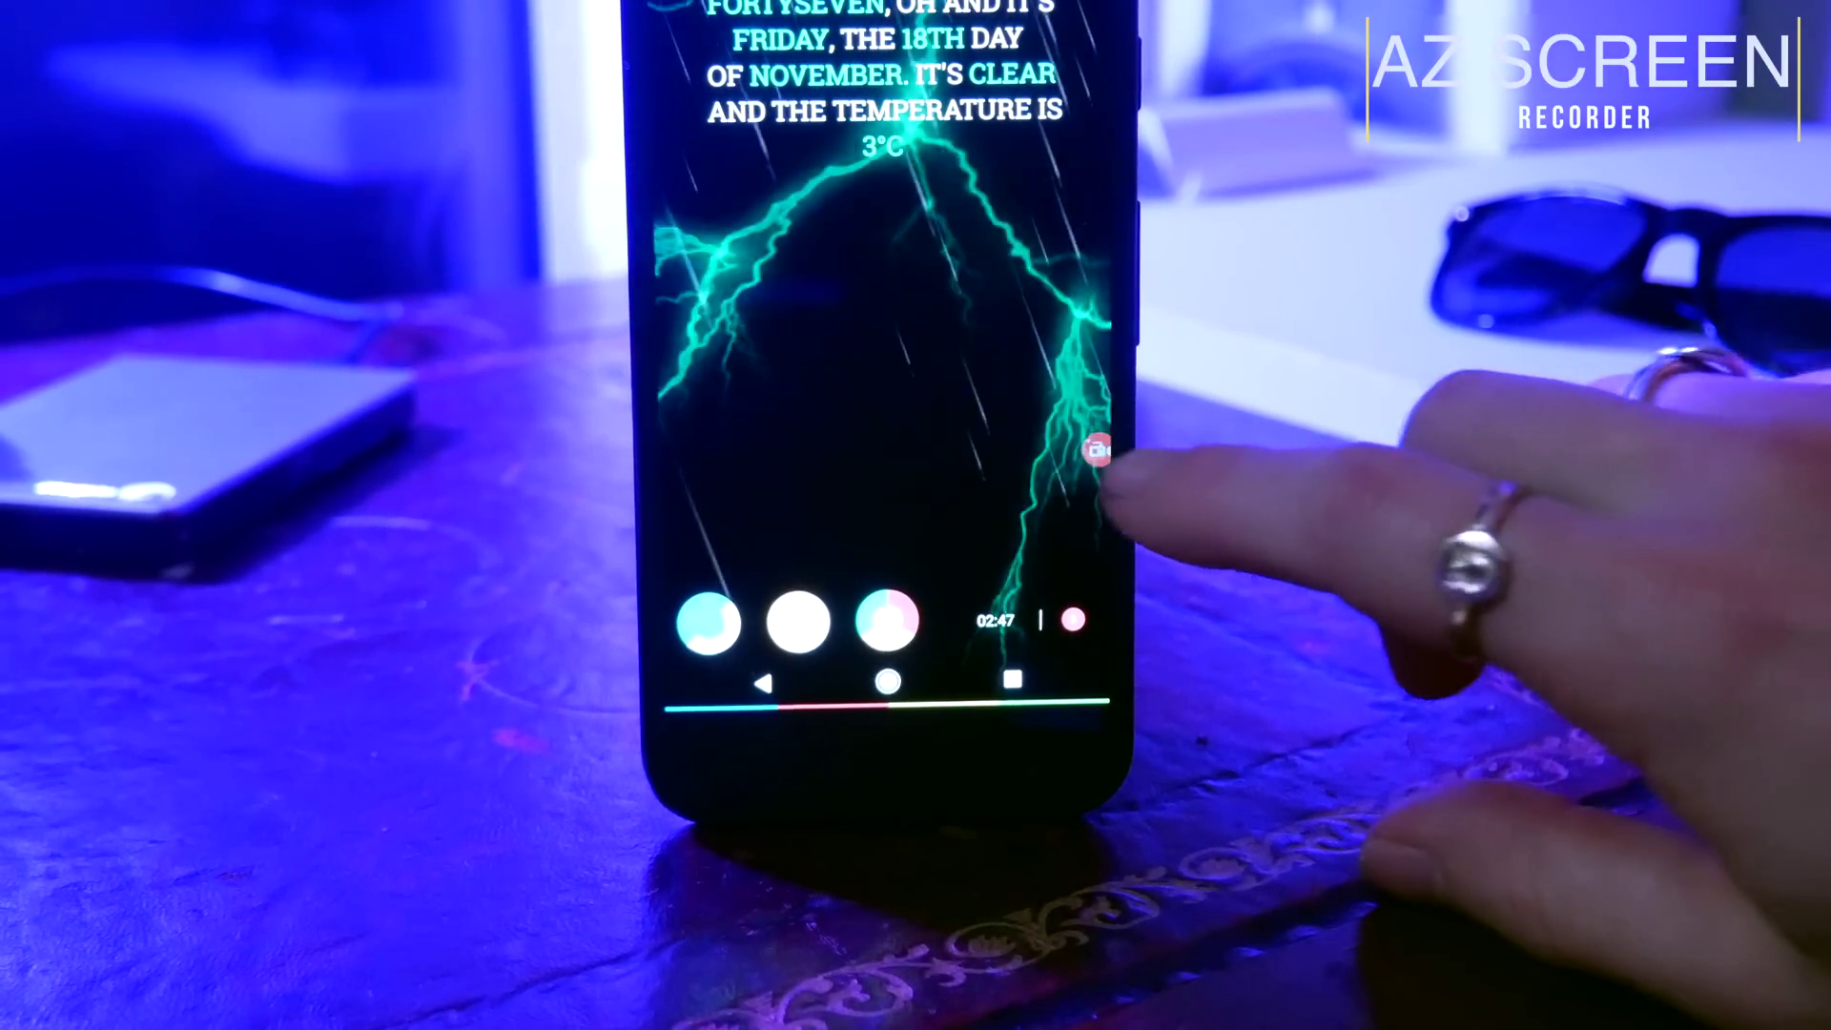
# Step: Expand the floating AZ Screen Recorder bubble to reveal its recording controls
pyautogui.click(1104, 453)
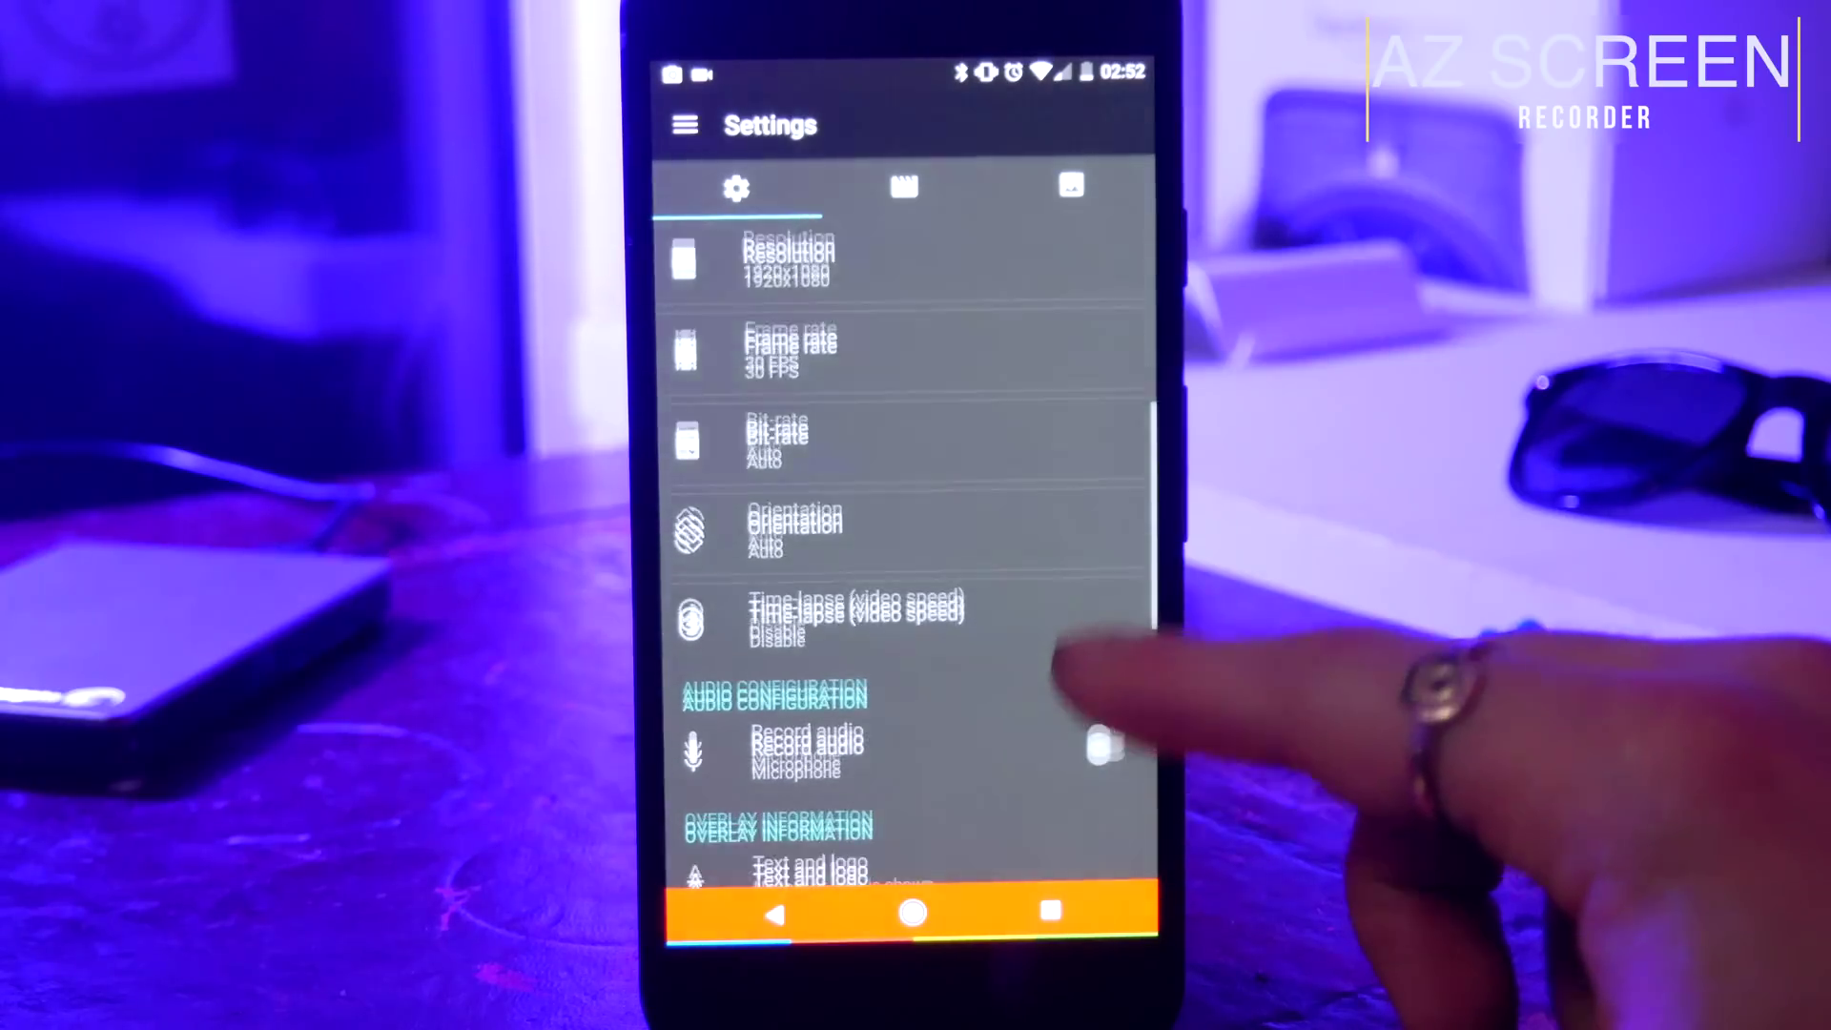
# Step: Scroll AZ Screen Recorder settings past Audio to the Overlay information and Timer options
pyautogui.scroll(-3)
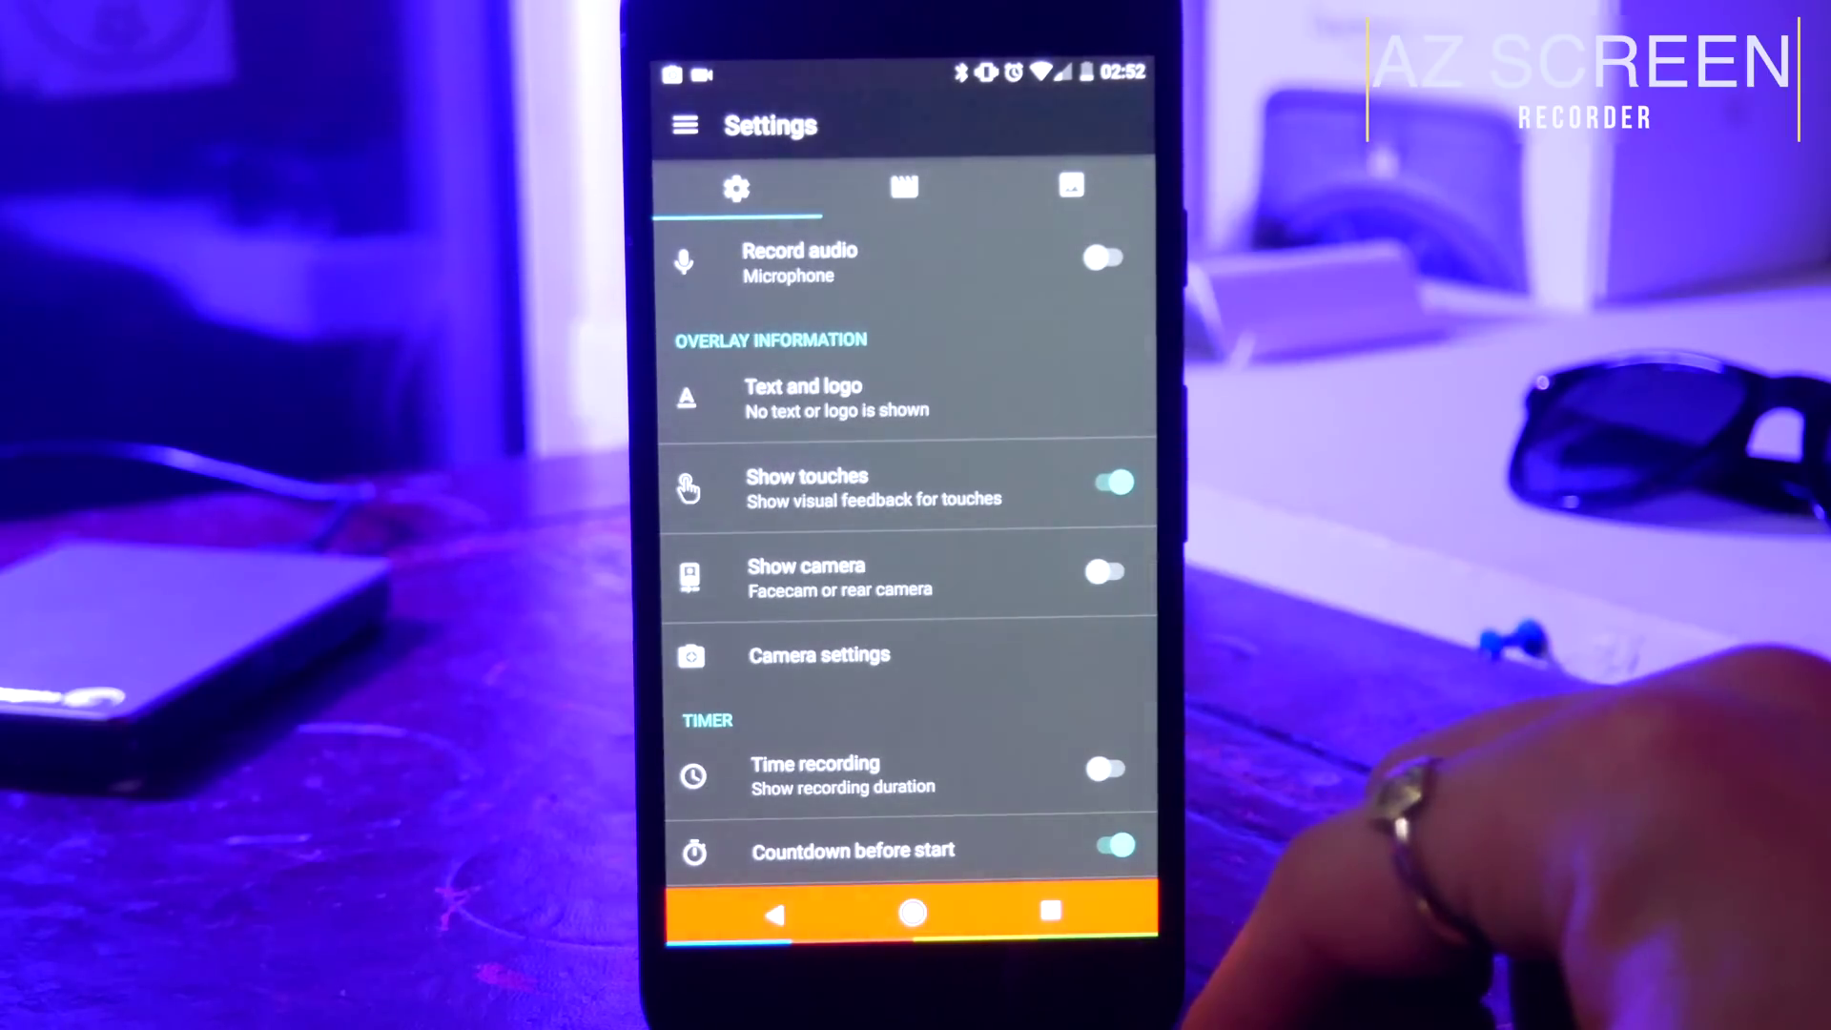
pyautogui.click(1113, 571)
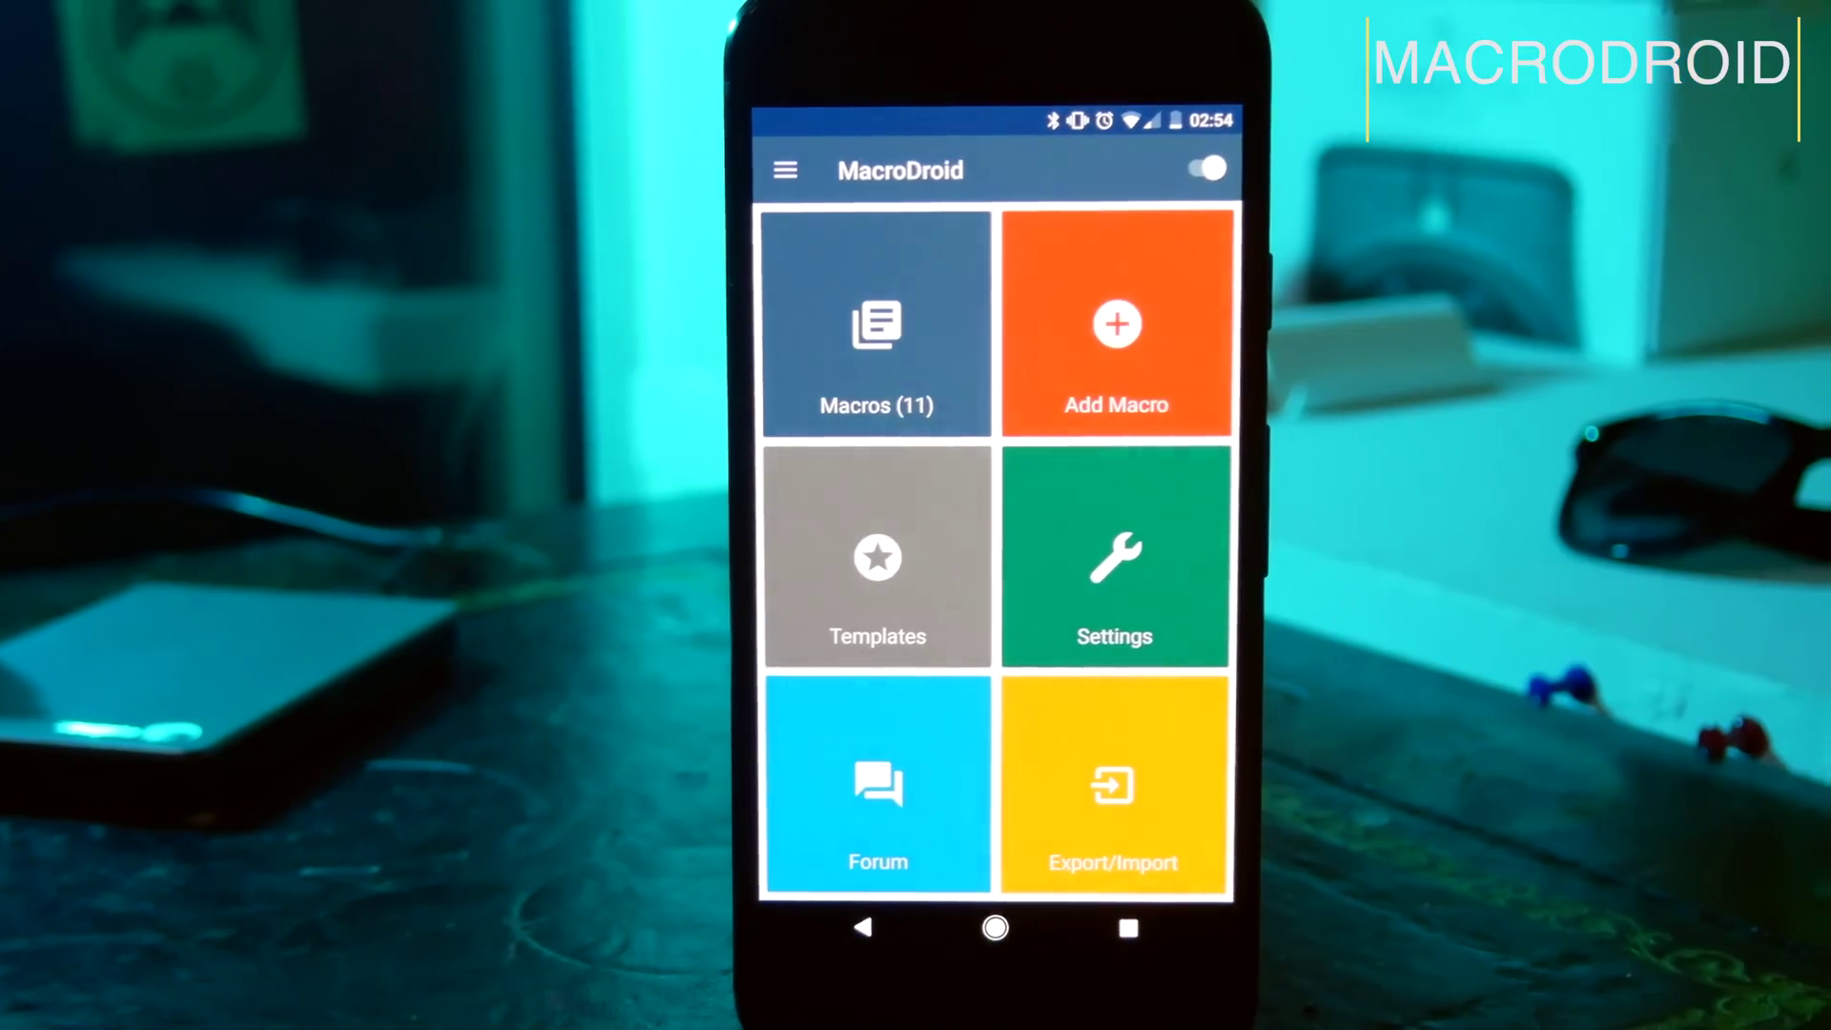
# Step: Open MacroDroid Templates and scroll through the Top Rated macro list
pyautogui.click(877, 557)
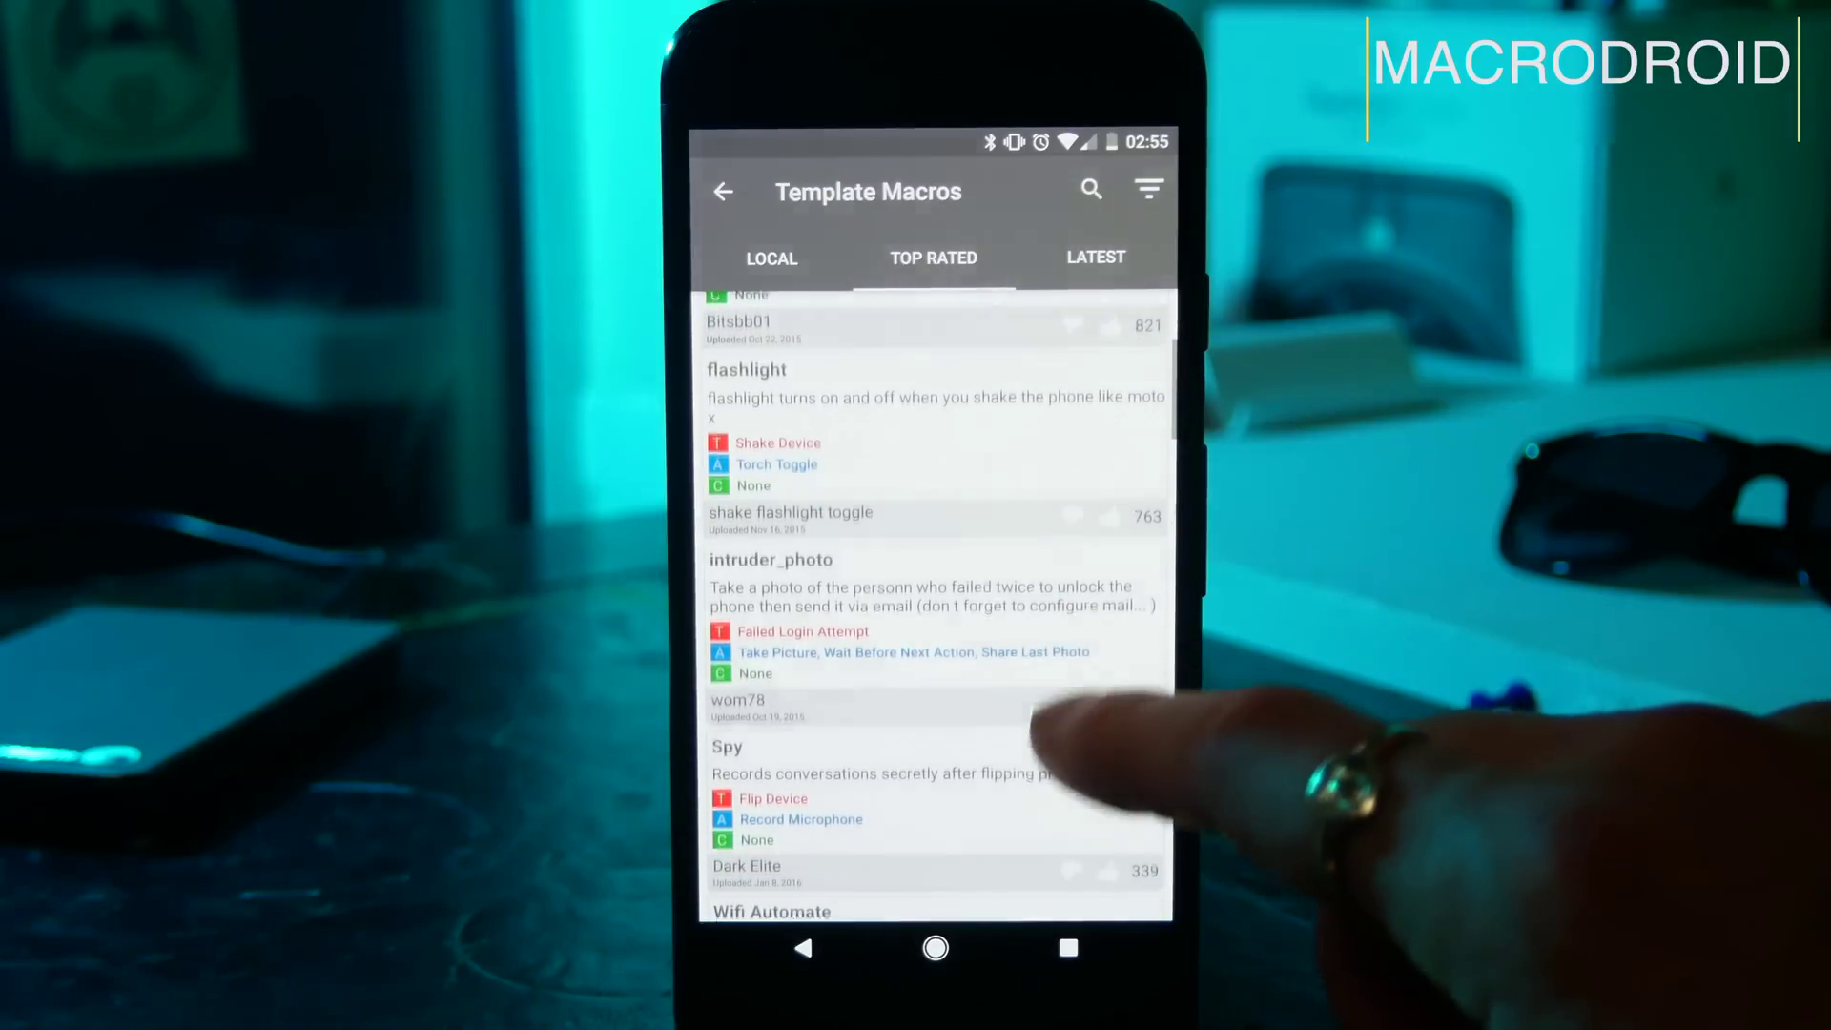
pyautogui.scroll(-3)
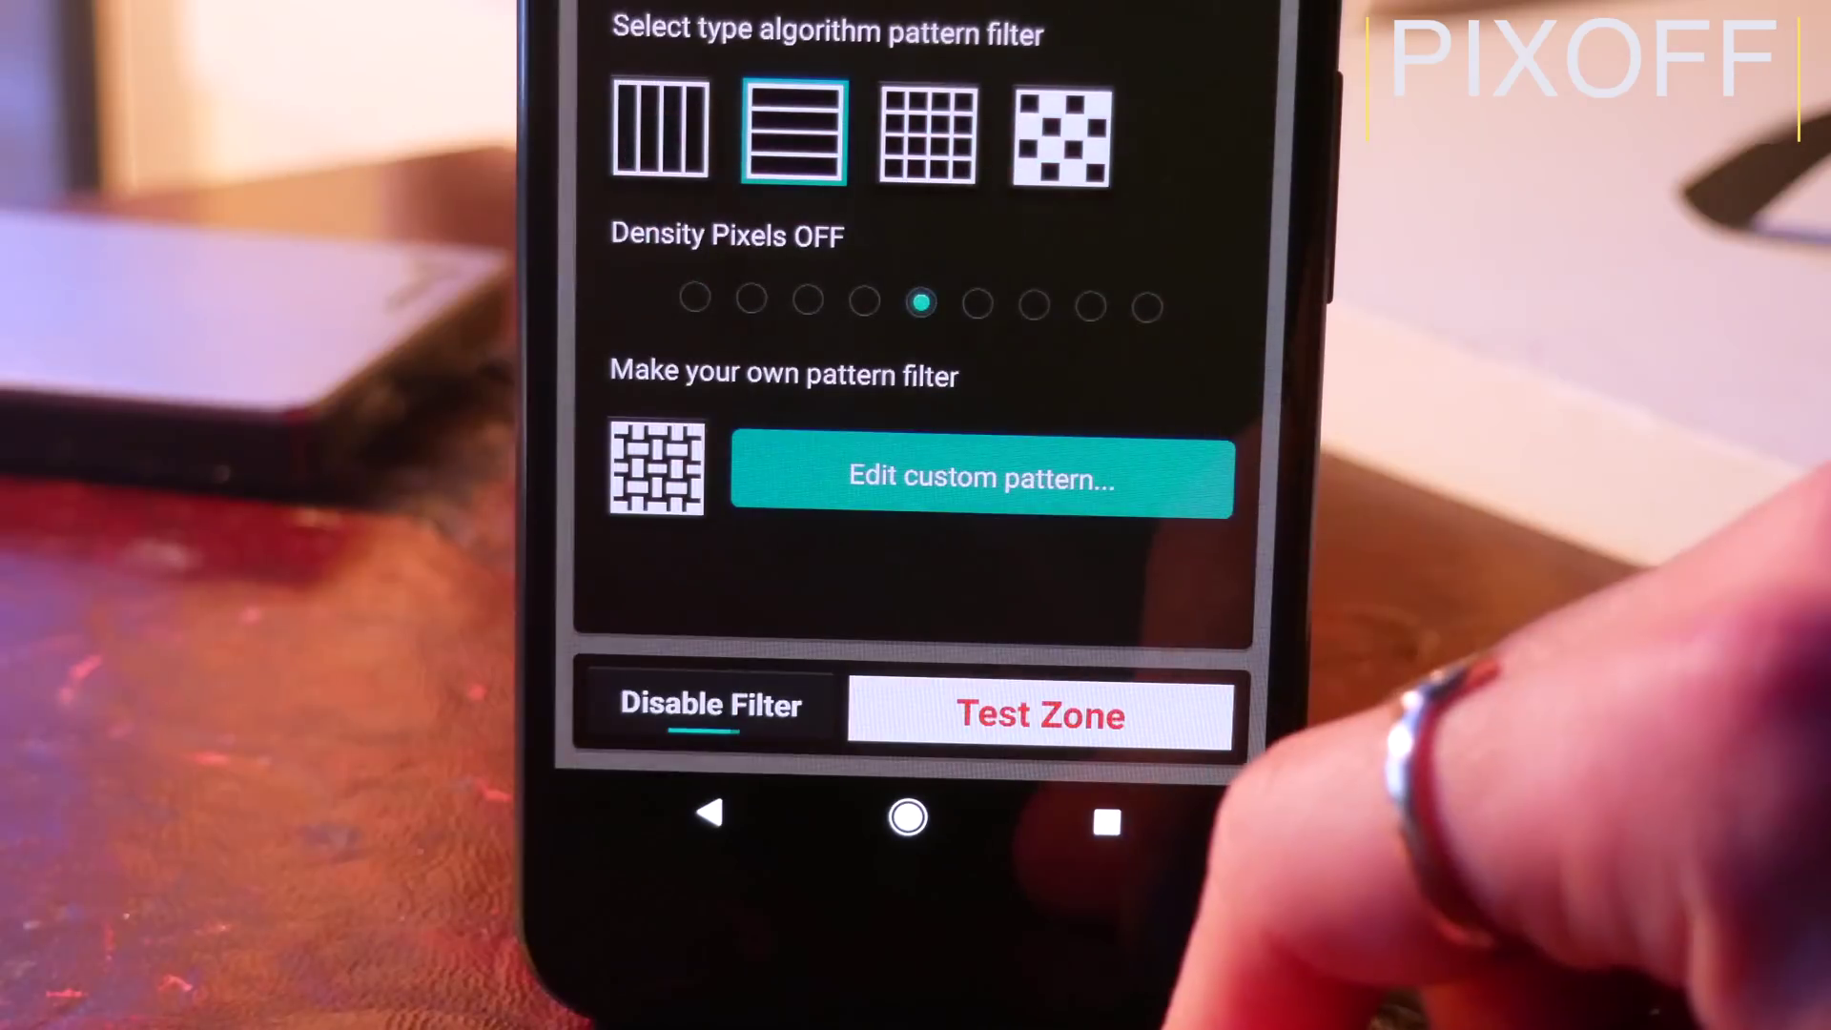
# Step: Preview Pixoff's horizontal-line, medium-density pixel filter in the Test Zone
pyautogui.click(1072, 139)
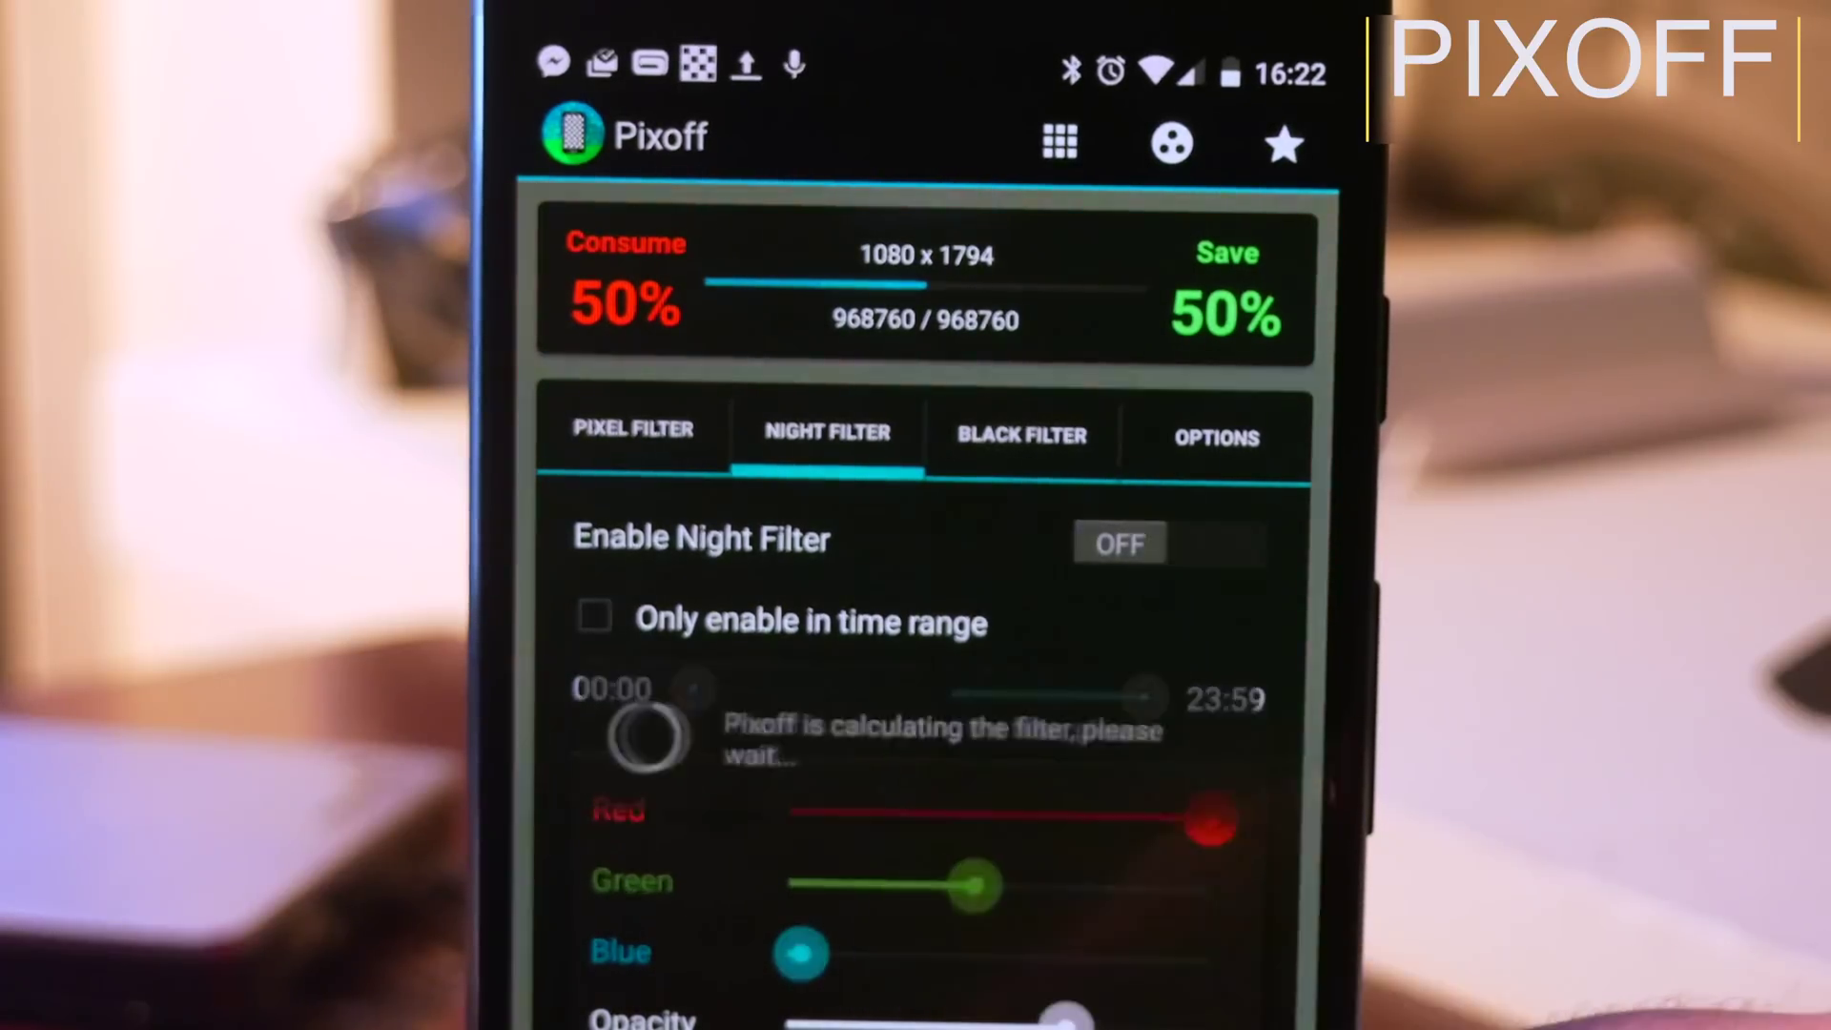
# Step: Enable Pixoff's night filter, raise its blue level, then view the Black Filter options
pyautogui.click(1166, 542)
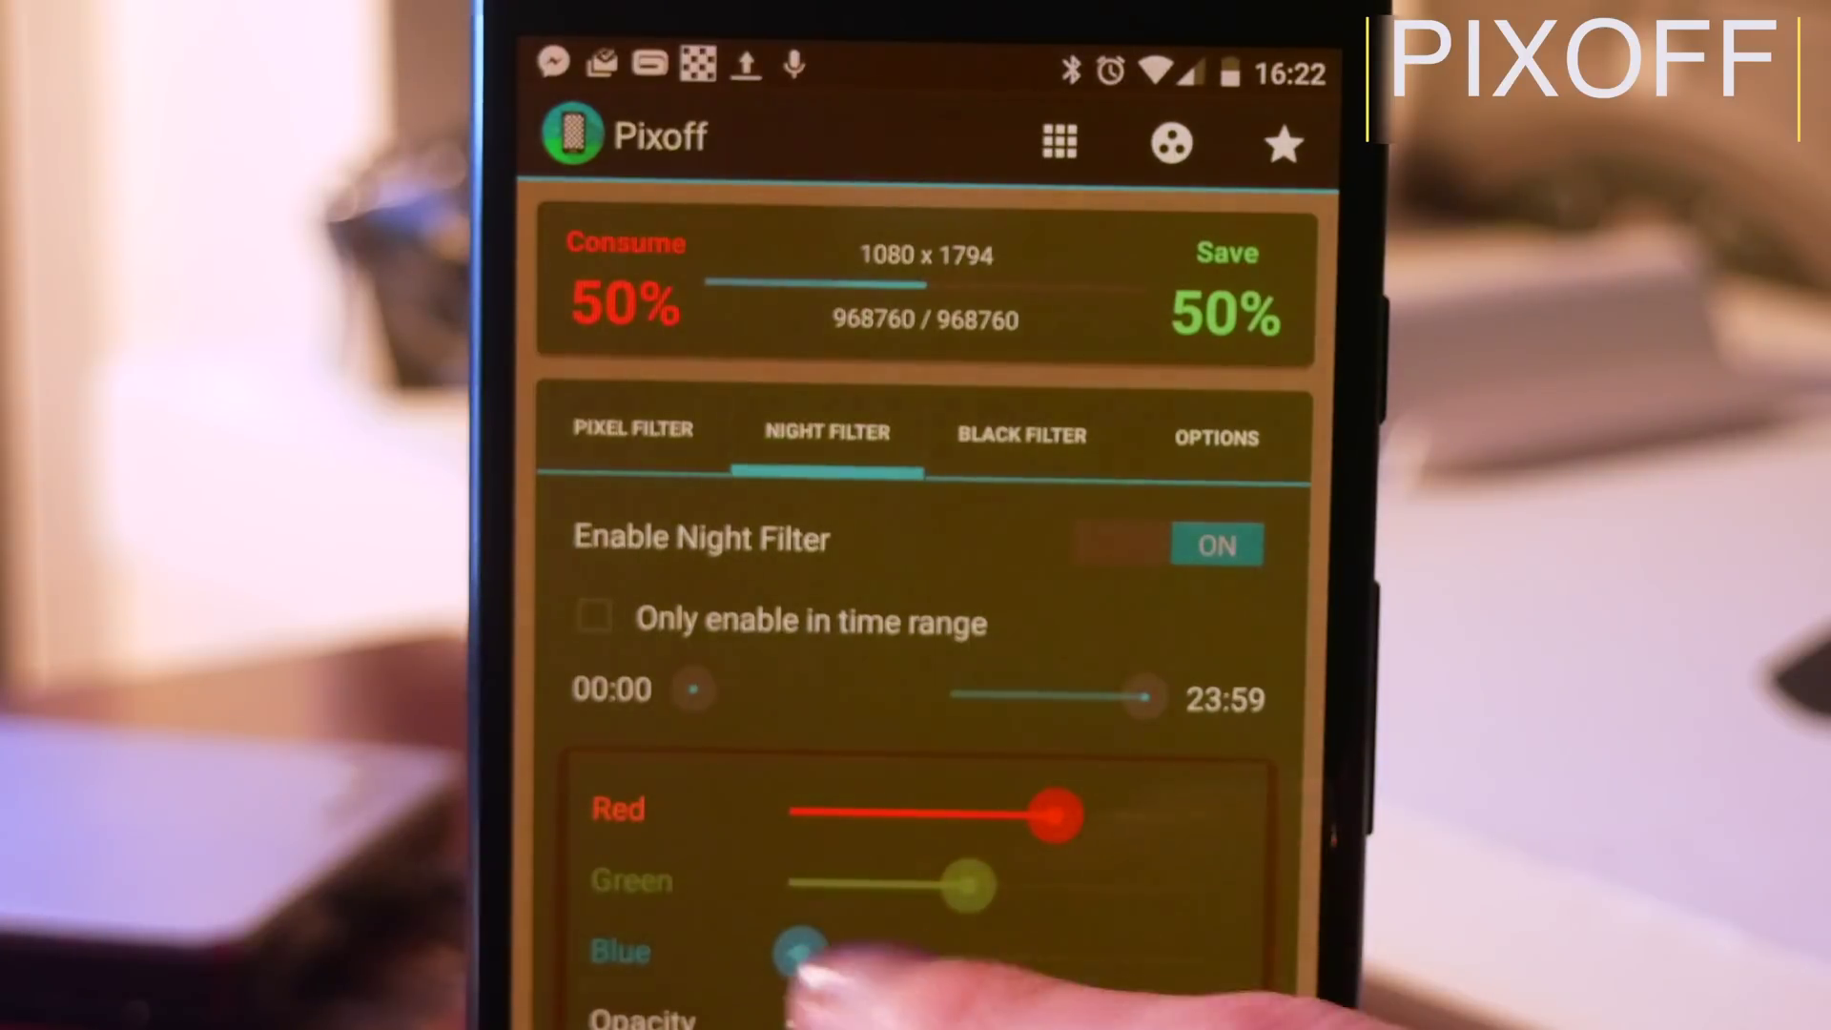
pyautogui.click(1216, 544)
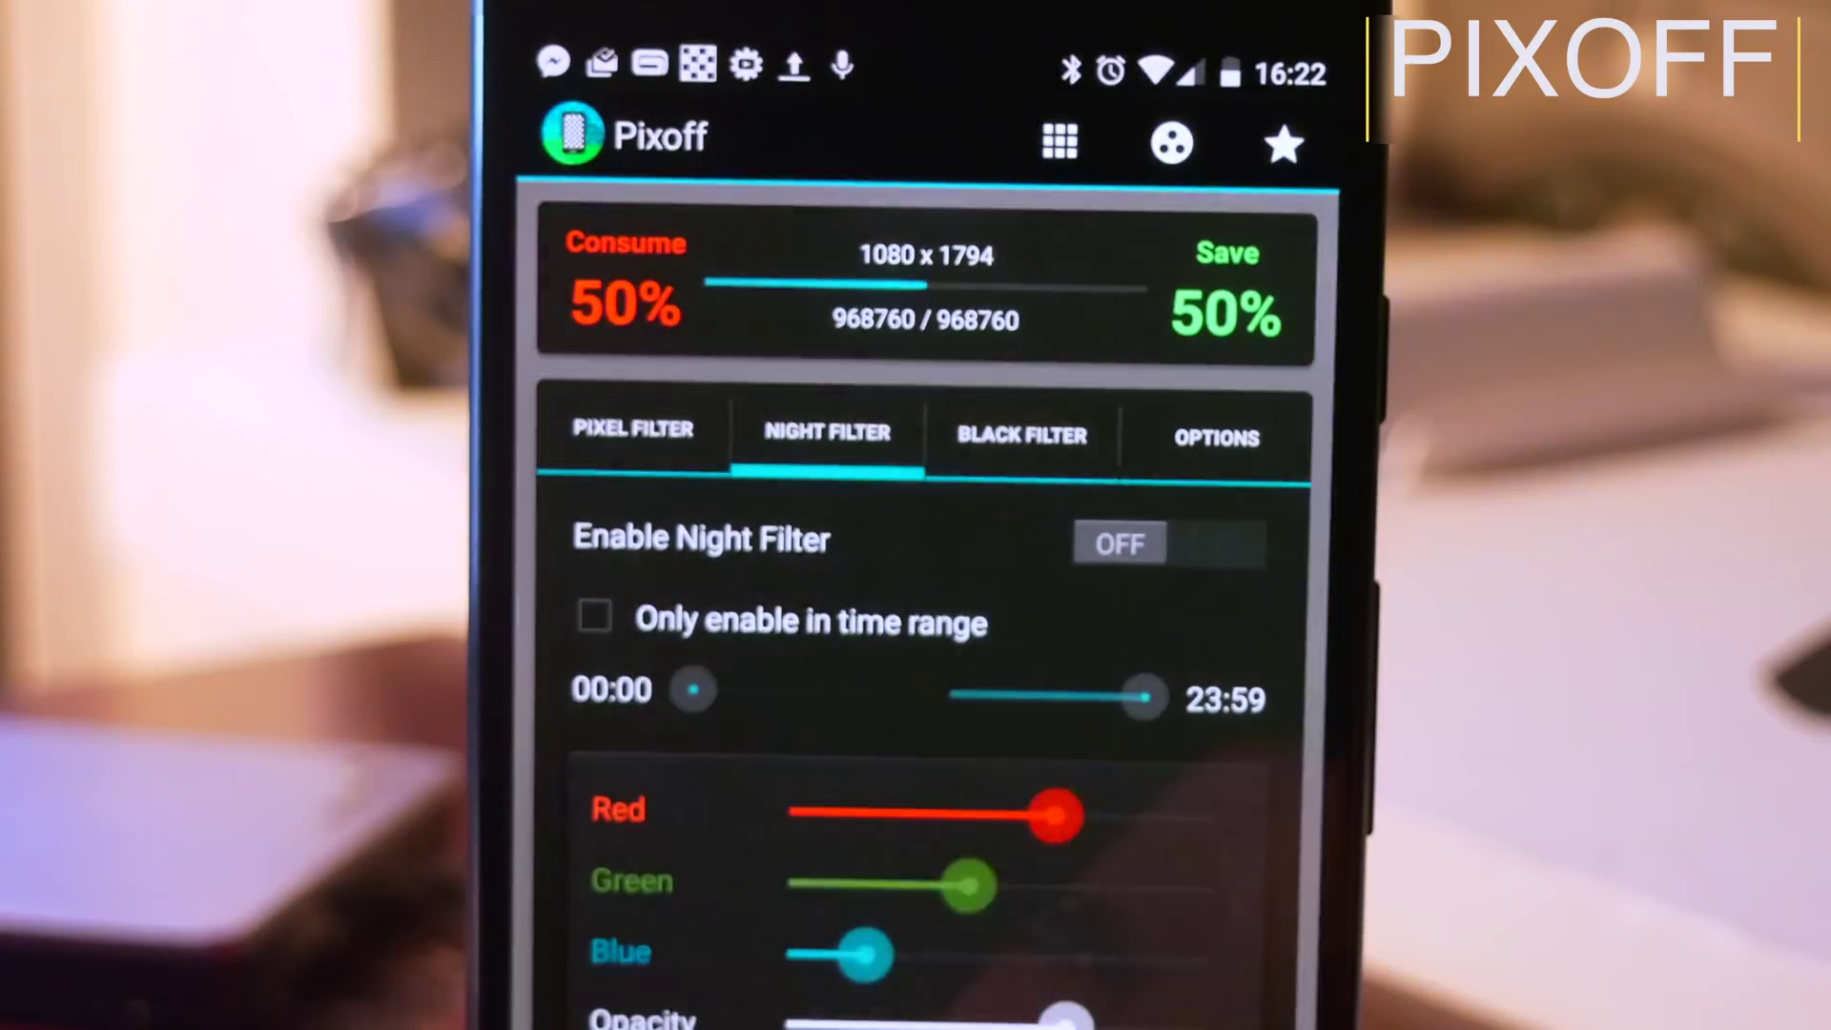
pyautogui.click(1022, 436)
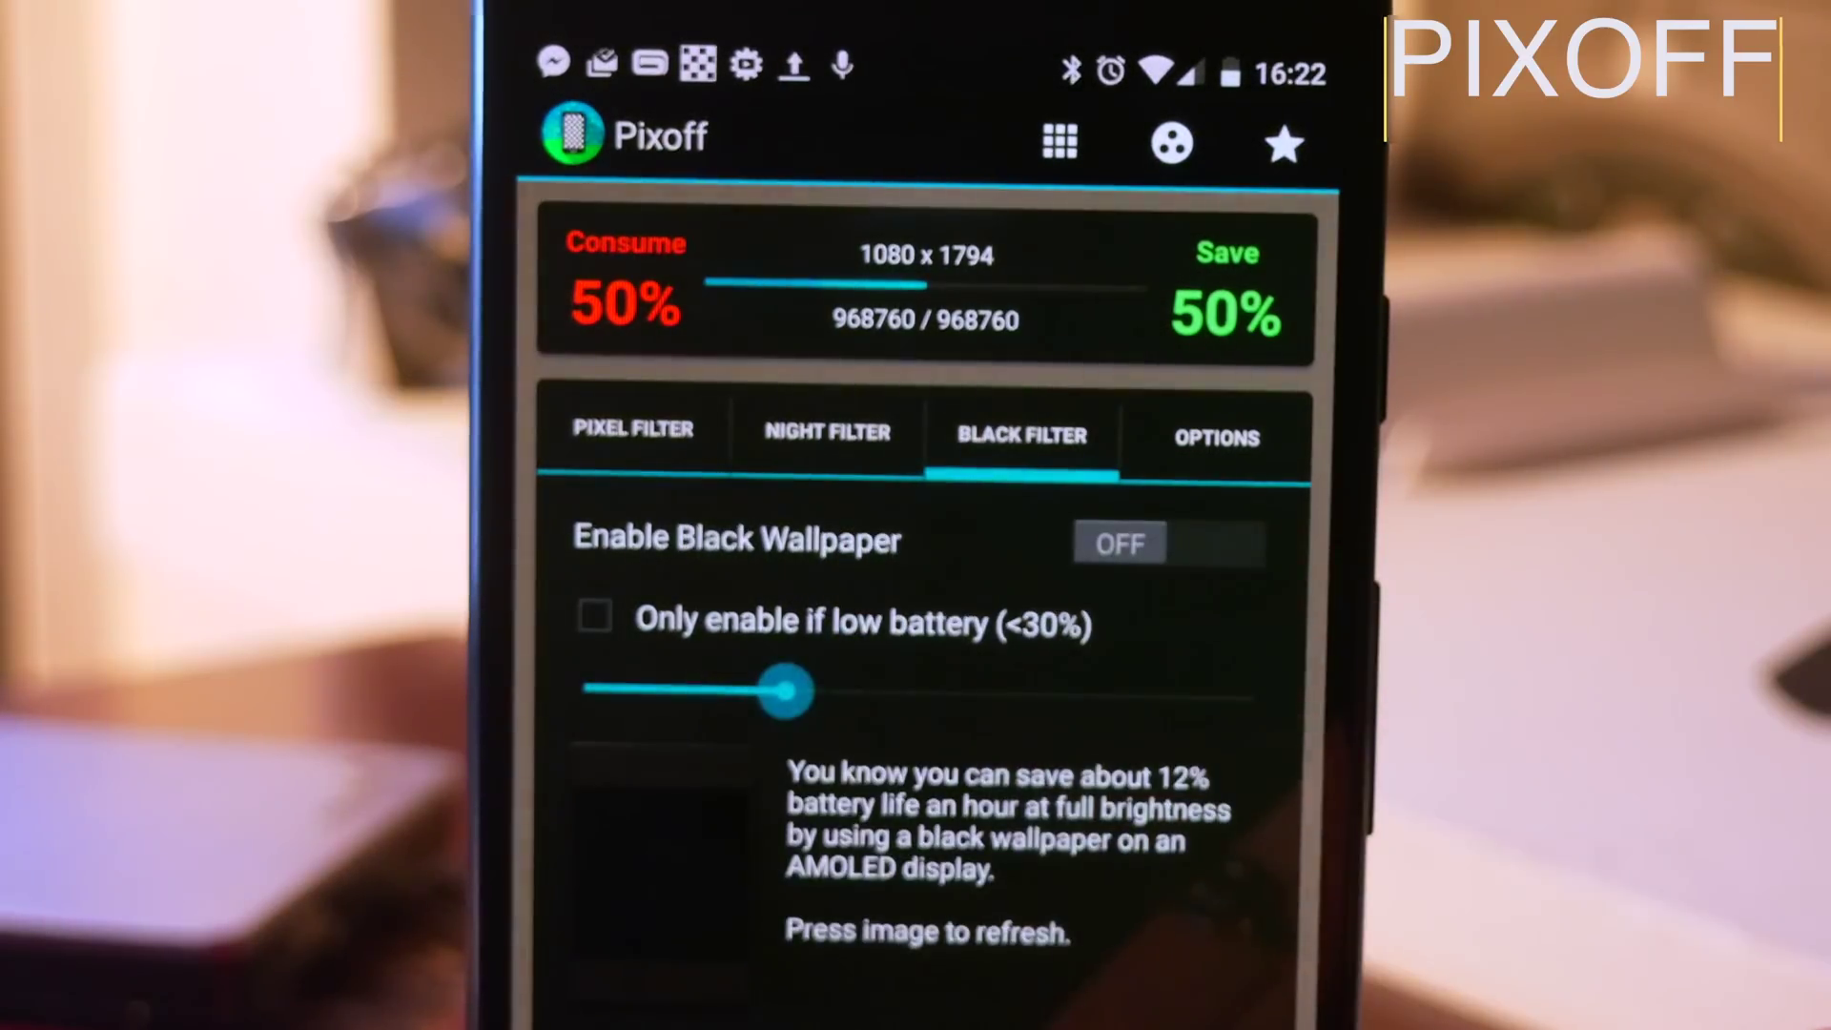